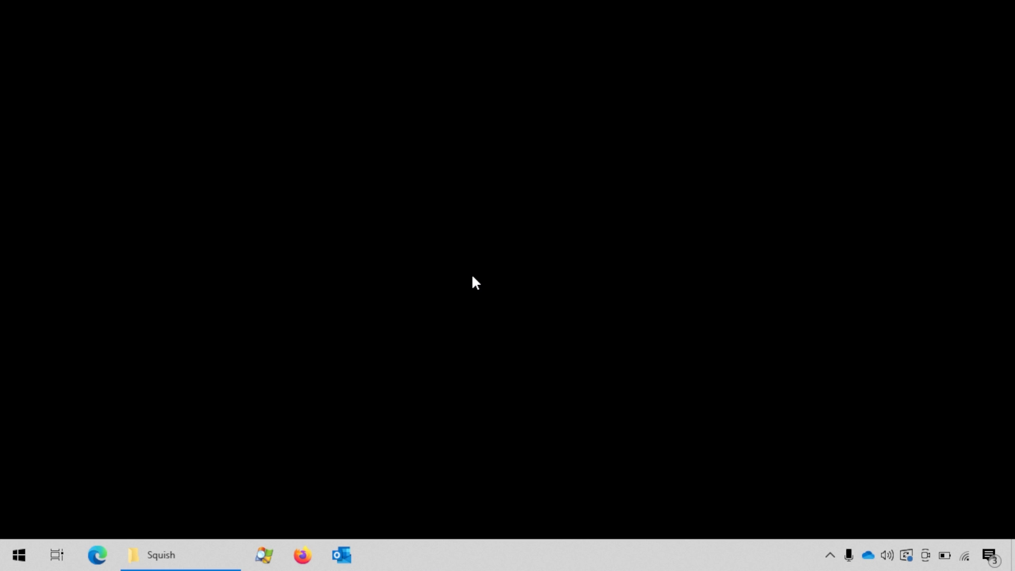
mouse_move(460, 302)
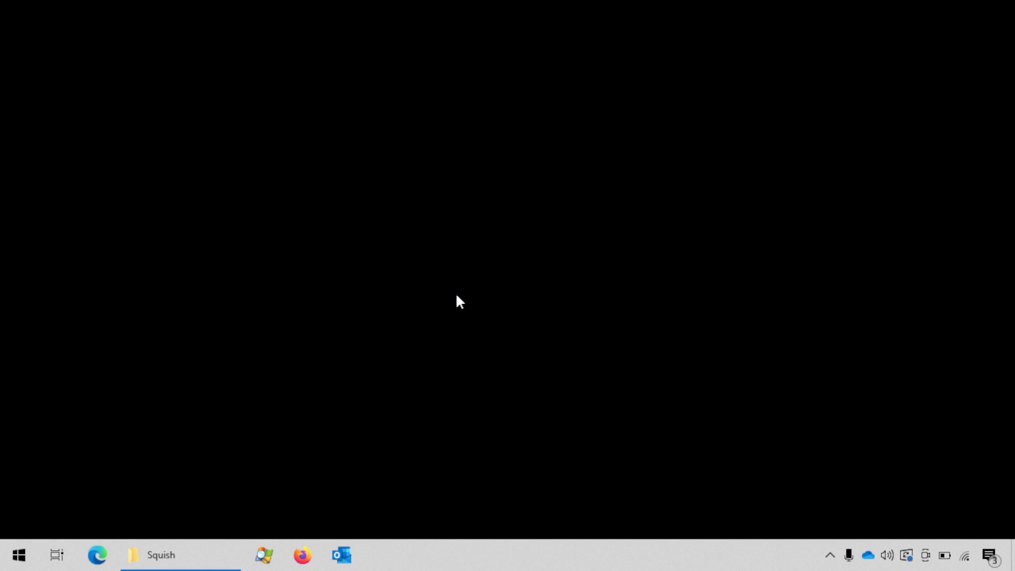
Step: Launch squishide from the squish-7.0.0-qt62x-win64-msvc142 folder in File Explorer
left_click(159, 555)
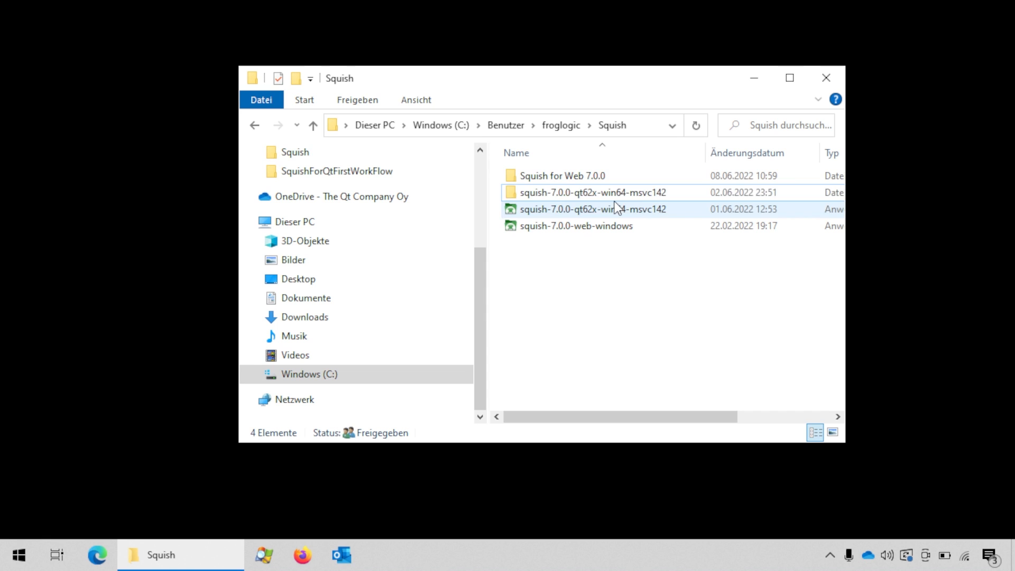
double_click(592, 193)
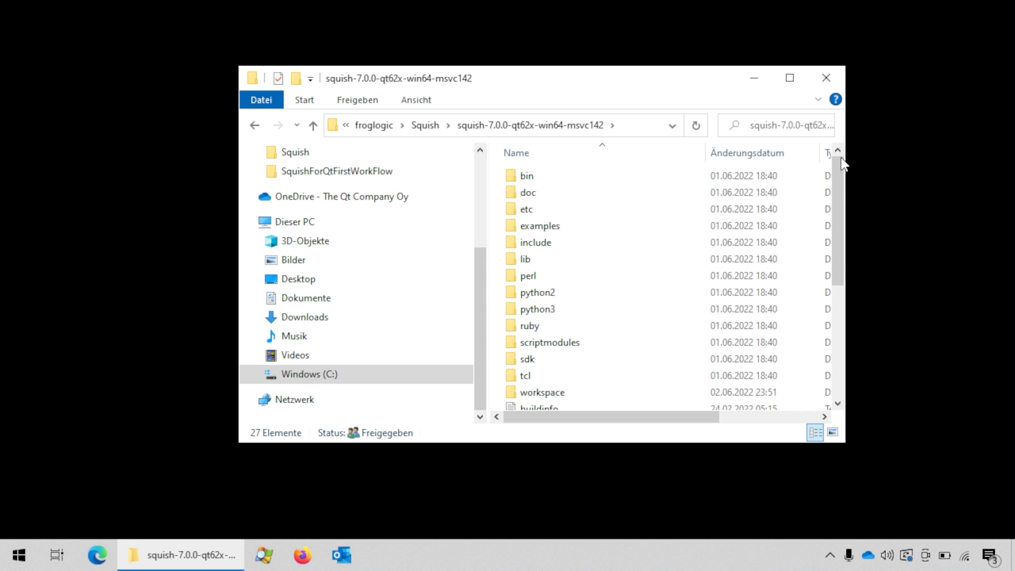
scroll("down", 3)
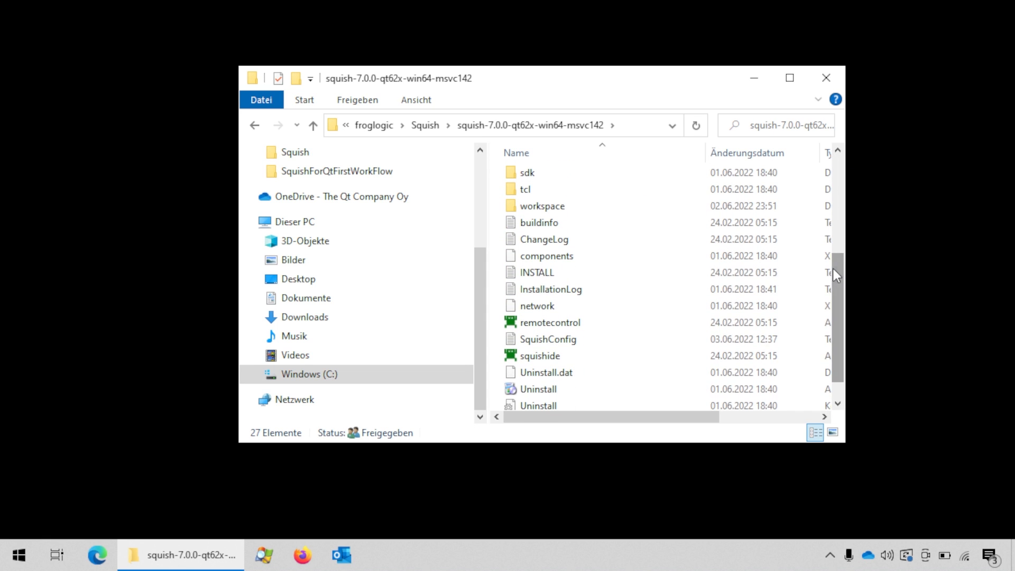
mouse_move(550, 359)
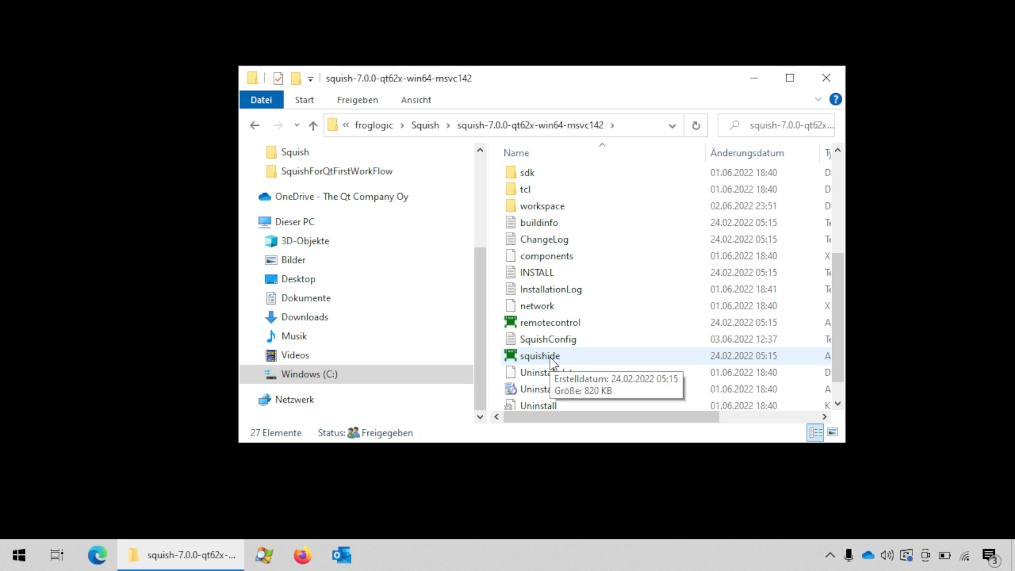
double_click(539, 355)
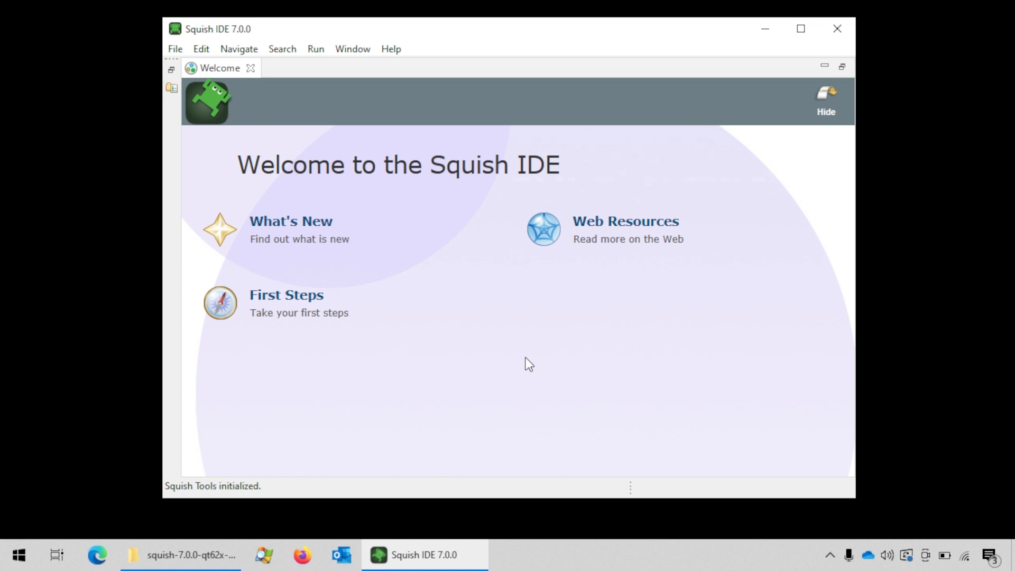
mouse_move(422, 109)
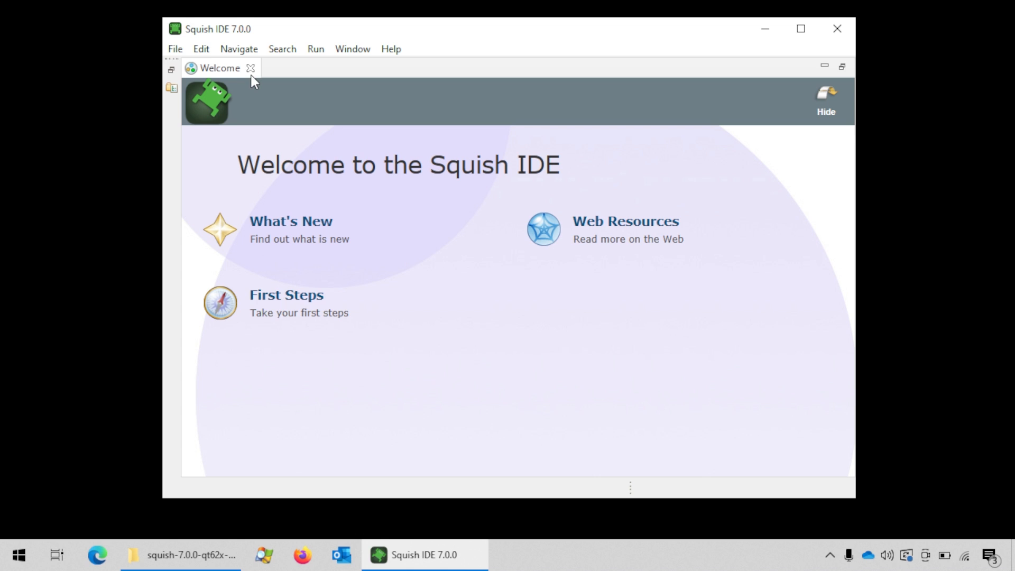
Step: Close the Welcome page and maximize the Squish IDE window
left_click(251, 68)
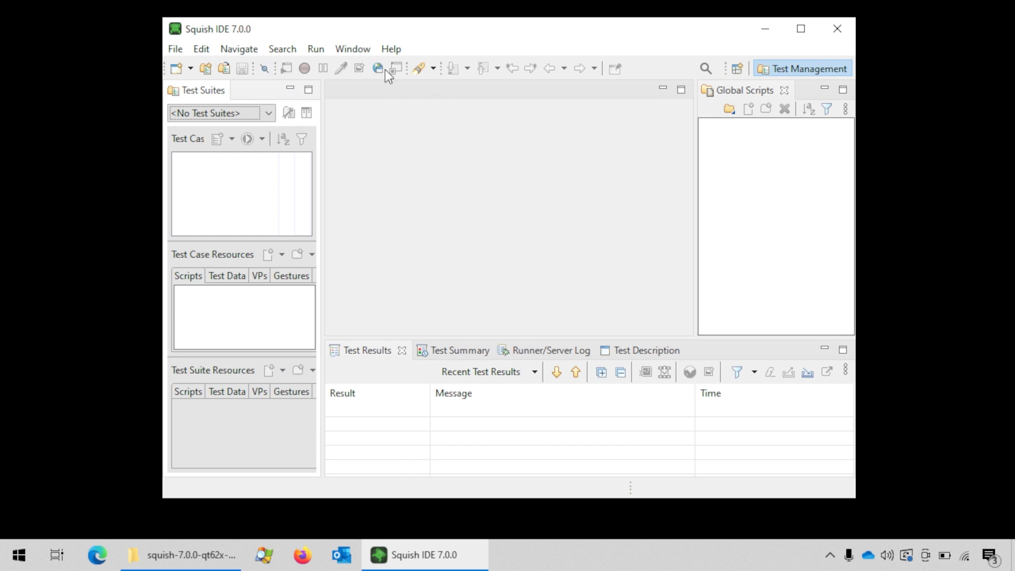
mouse_move(535, 141)
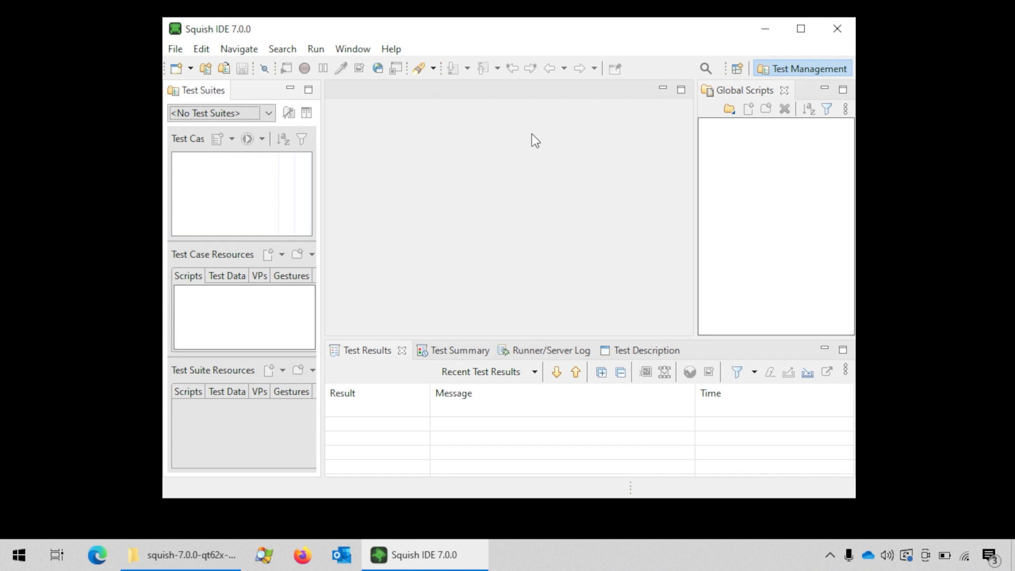
mouse_move(800, 28)
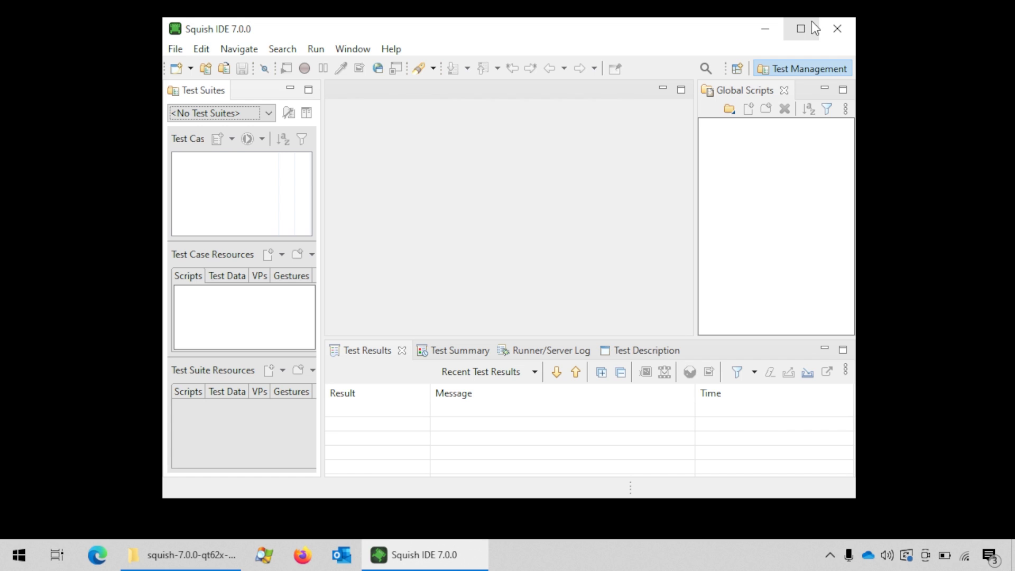
left_click(801, 28)
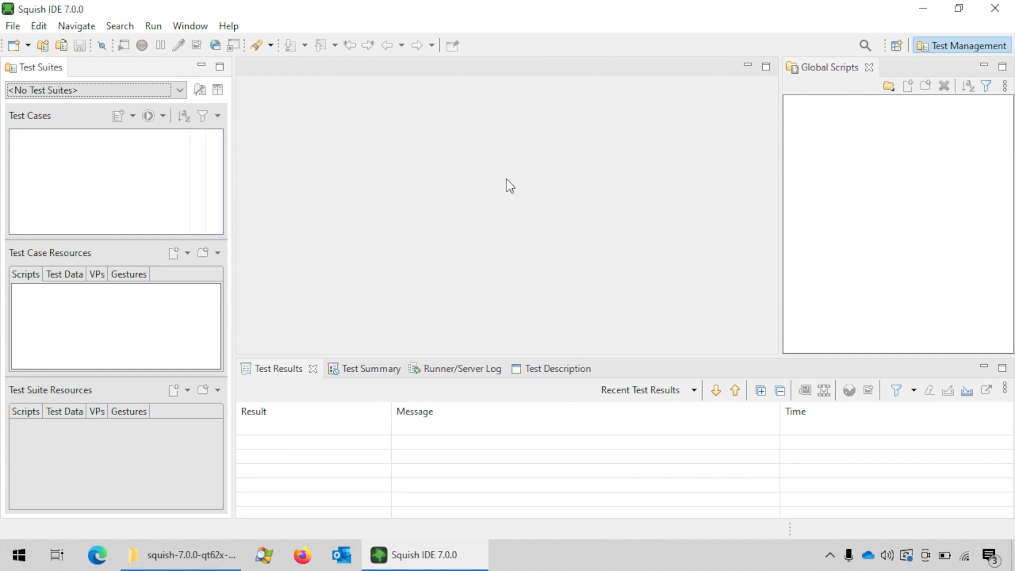
mouse_move(446, 183)
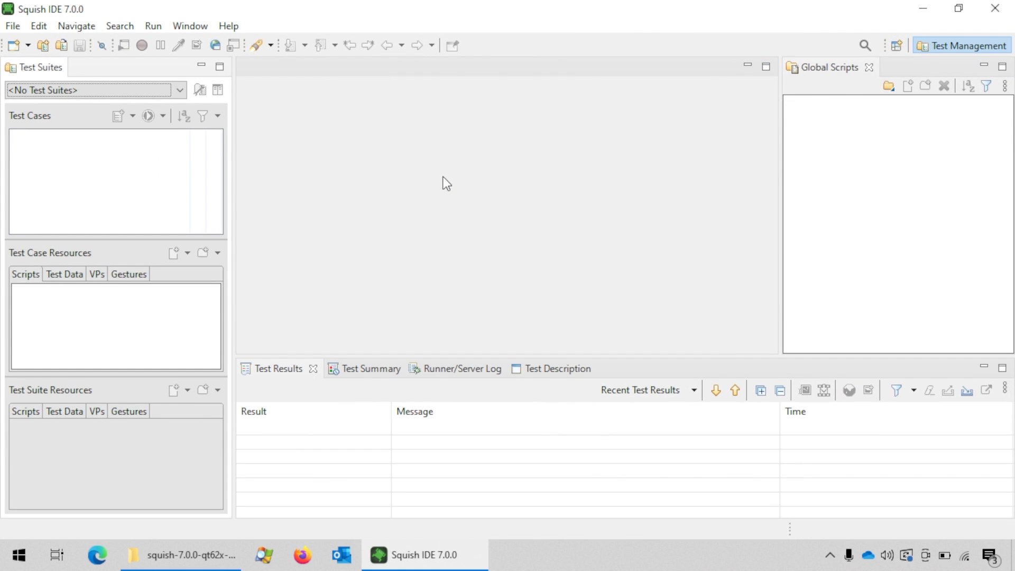
mouse_move(480, 206)
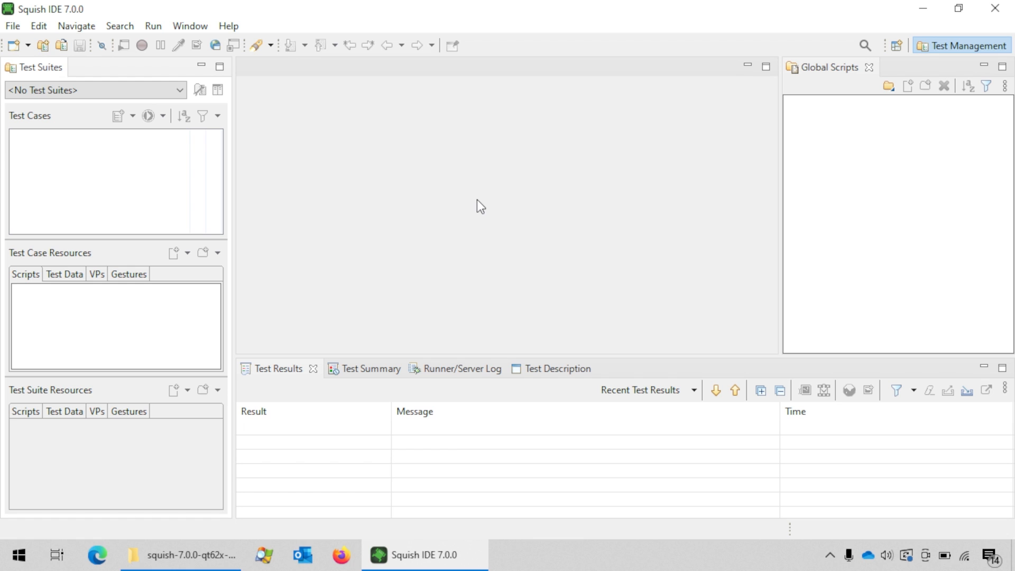
mouse_move(11, 25)
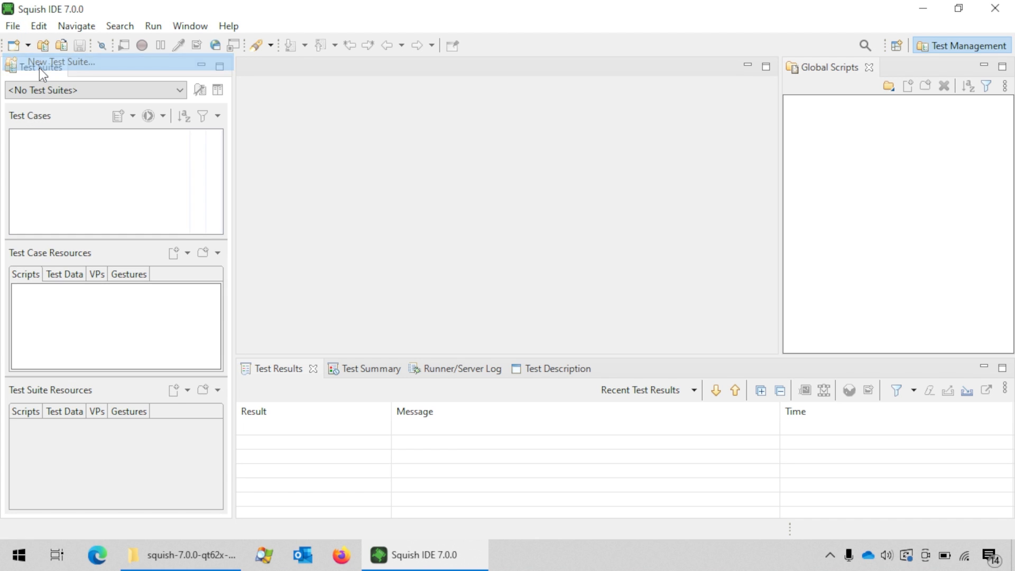
Step: Start a new test suite named suite_QtExample and continue to the Toolkit page
left_click(61, 61)
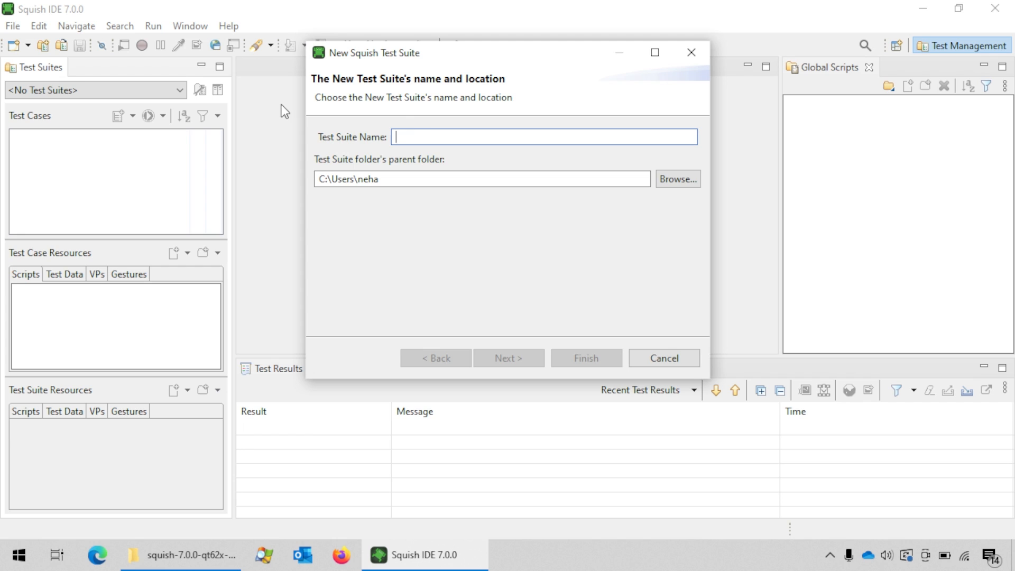
mouse_move(425, 123)
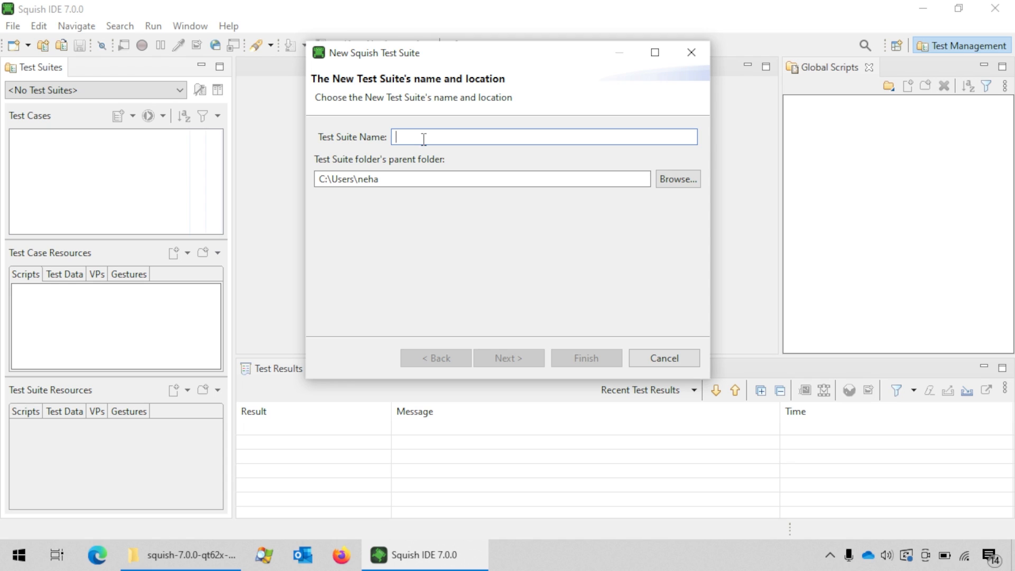
type("su")
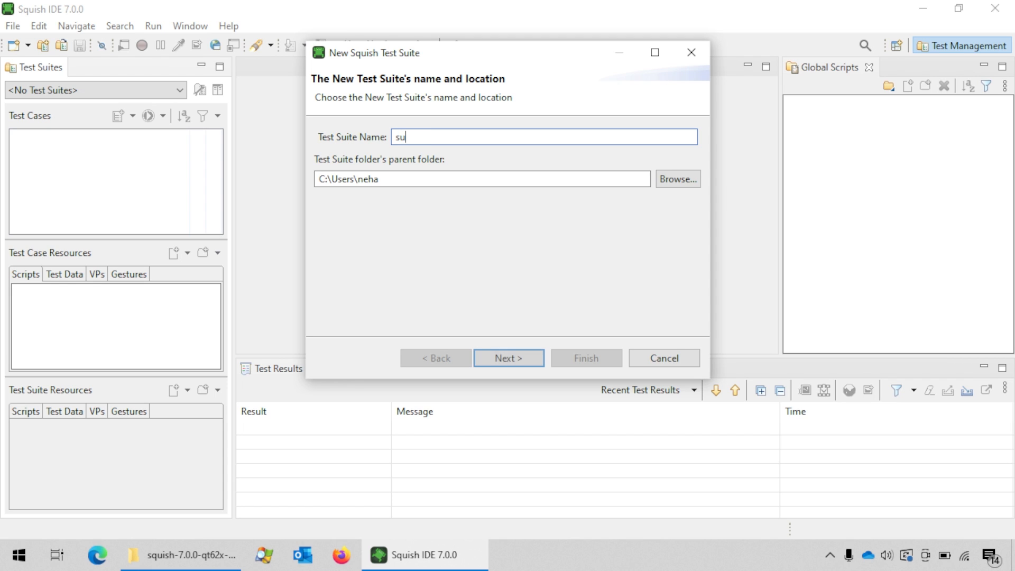
type("ite")
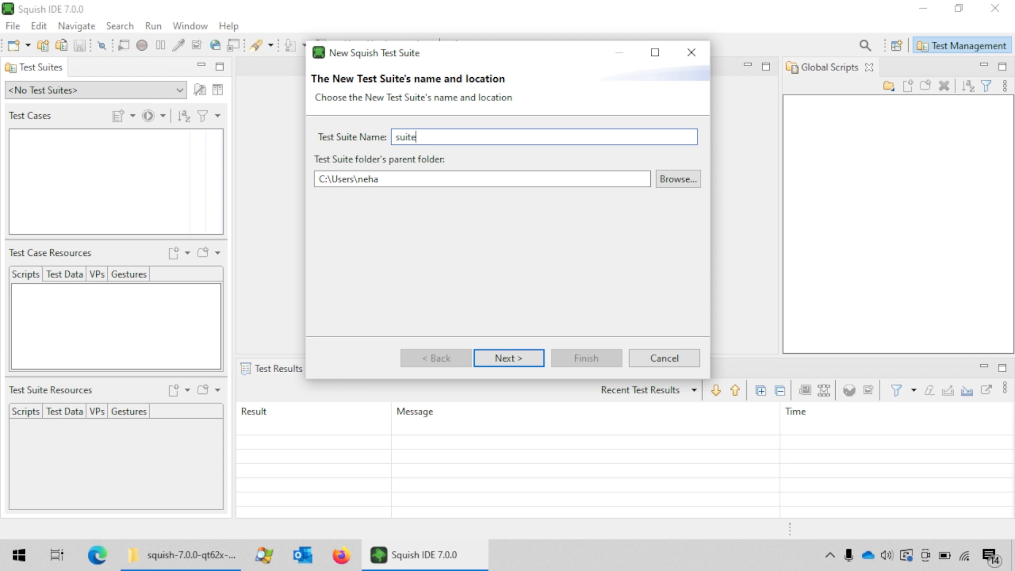
type("_")
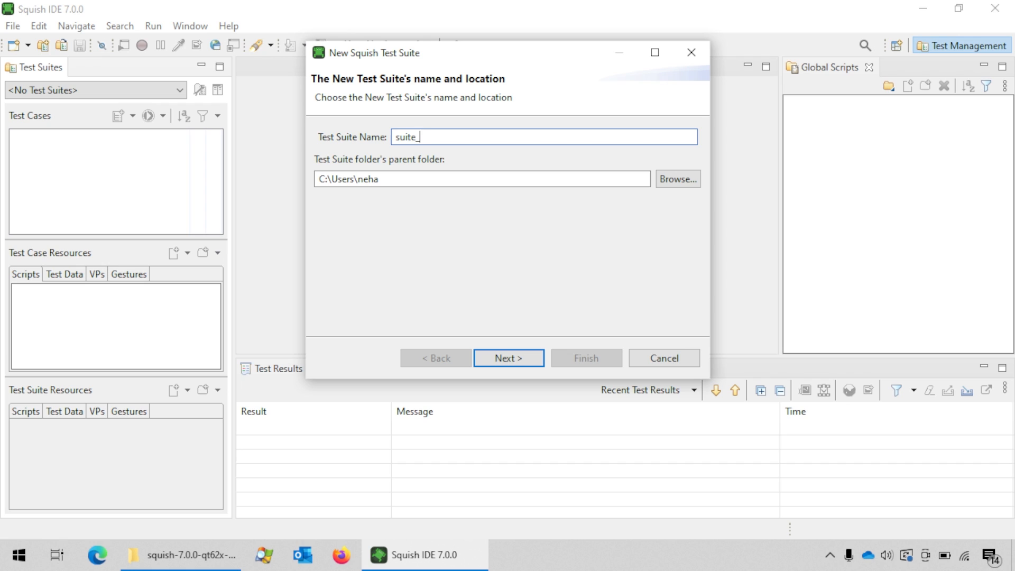
type("QtE")
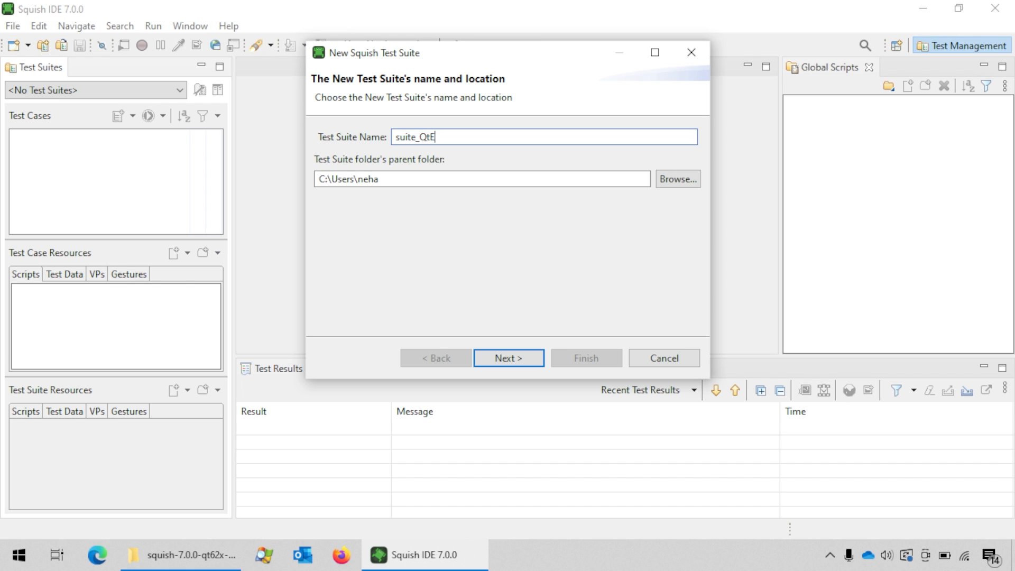
type("xam")
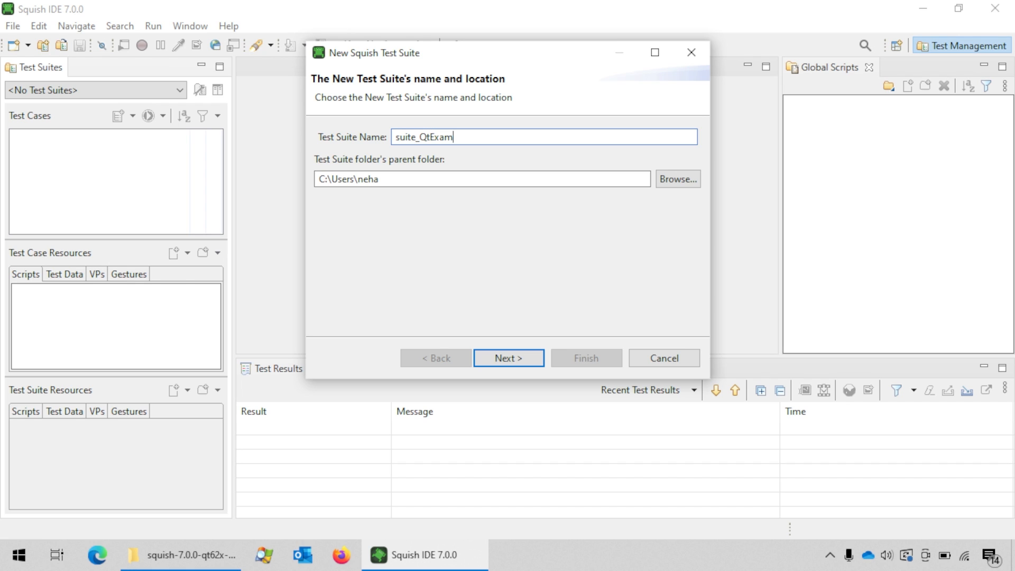
type("ple")
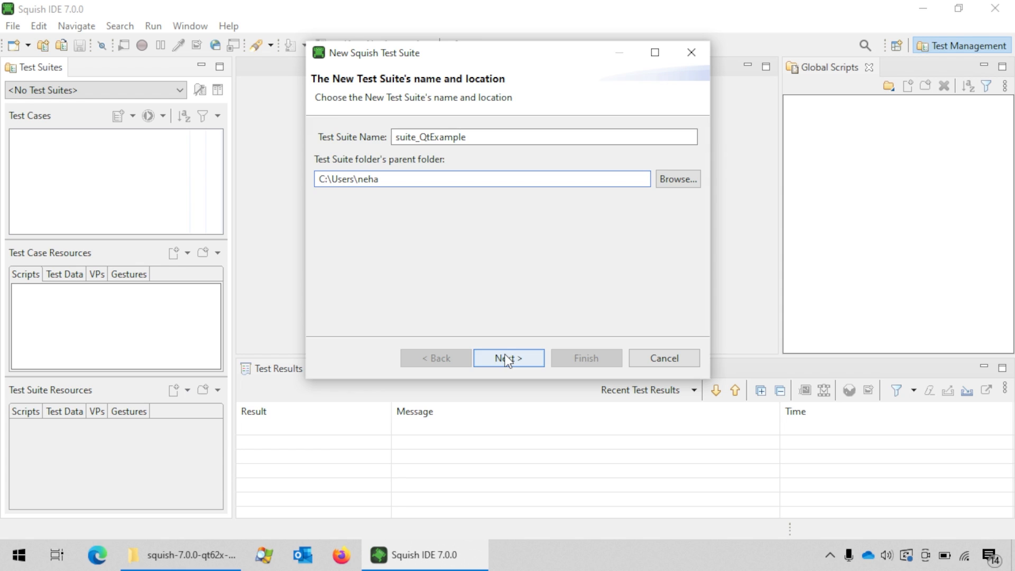
left_click(508, 358)
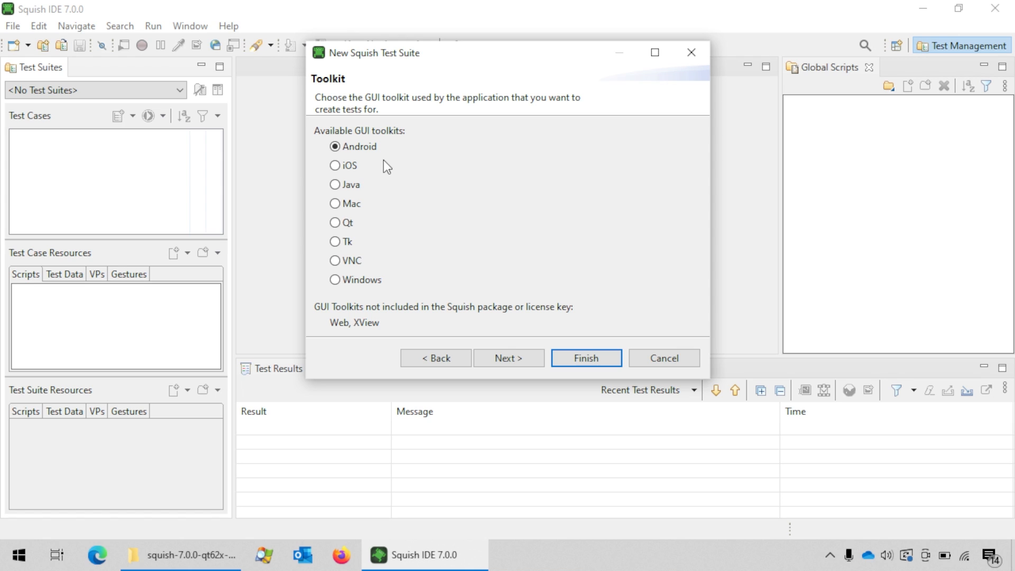
Step: Choose Qt as the suite's GUI toolkit and continue to scripting language
left_click(335, 222)
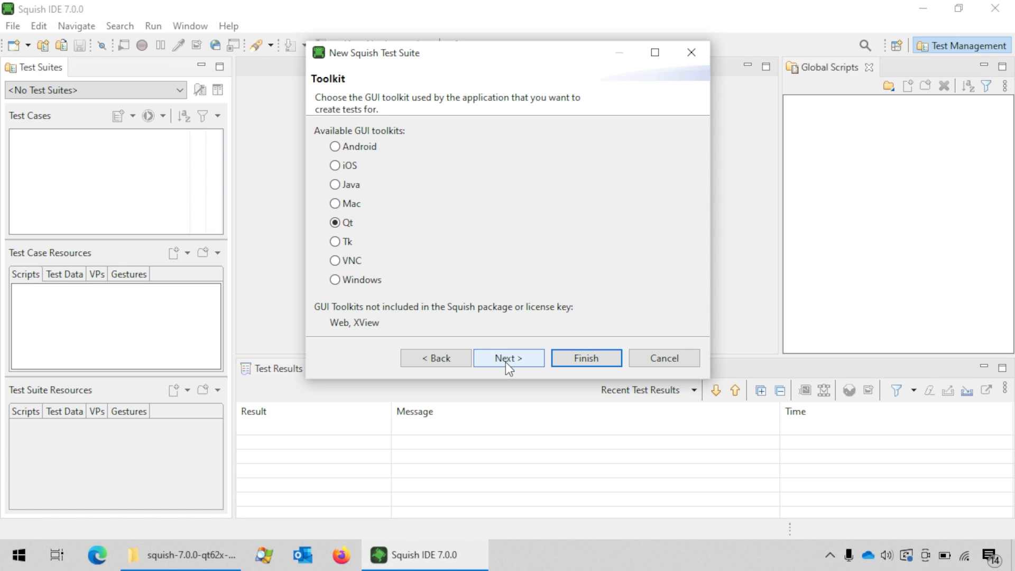
left_click(509, 358)
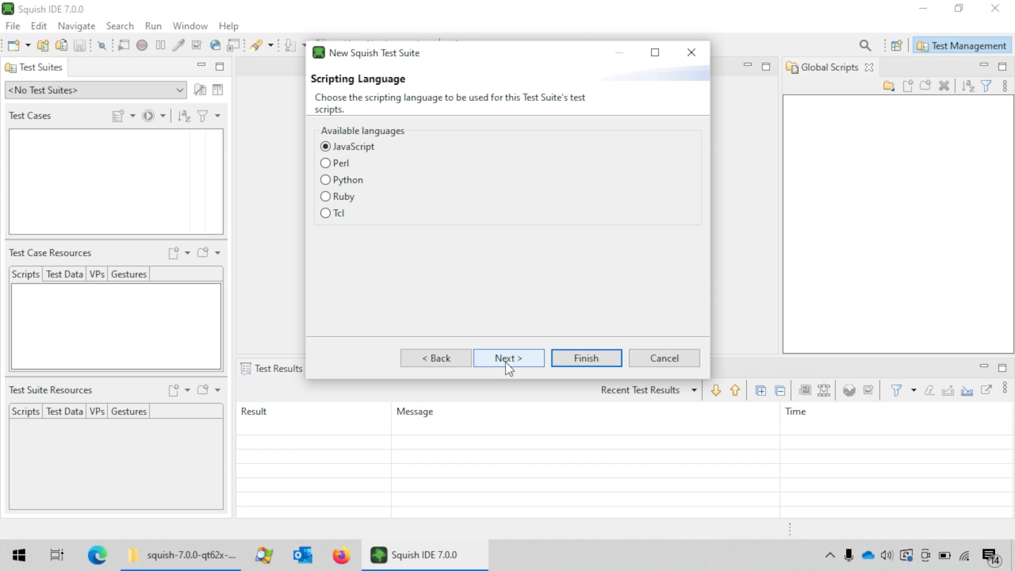
mouse_move(420, 161)
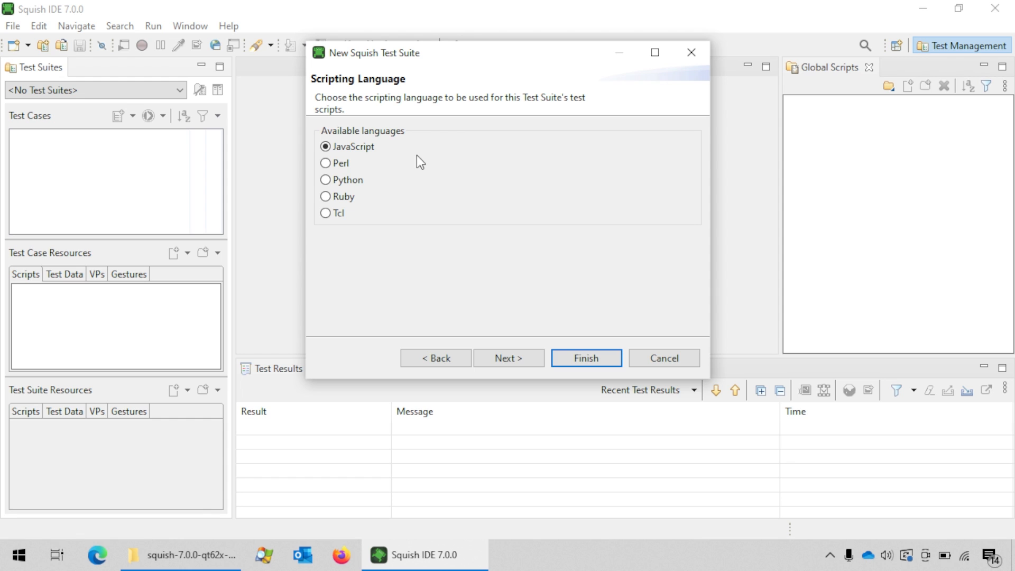
Step: Choose Python as the suite's scripting language and continue to the AUT page
left_click(324, 180)
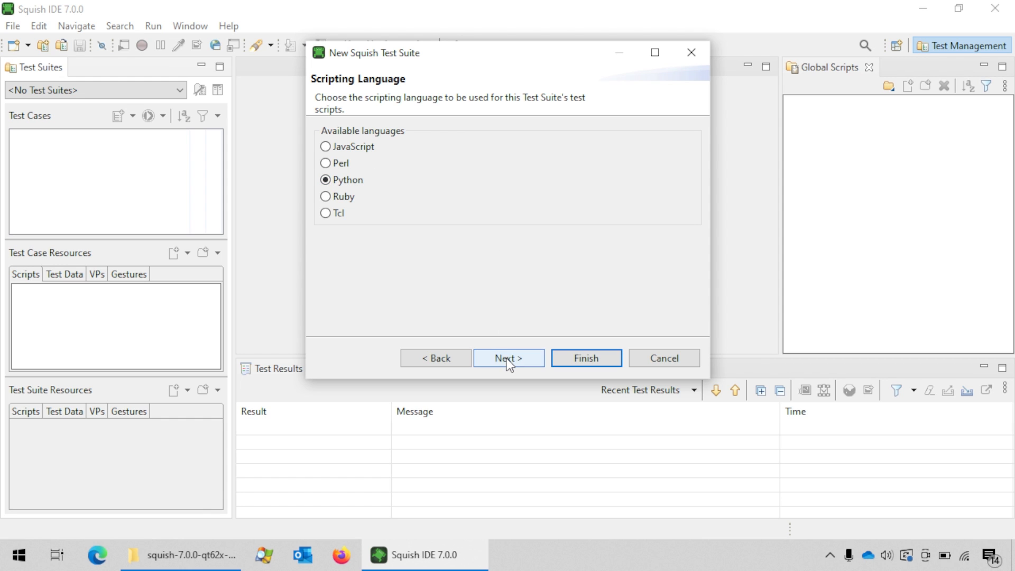
left_click(508, 359)
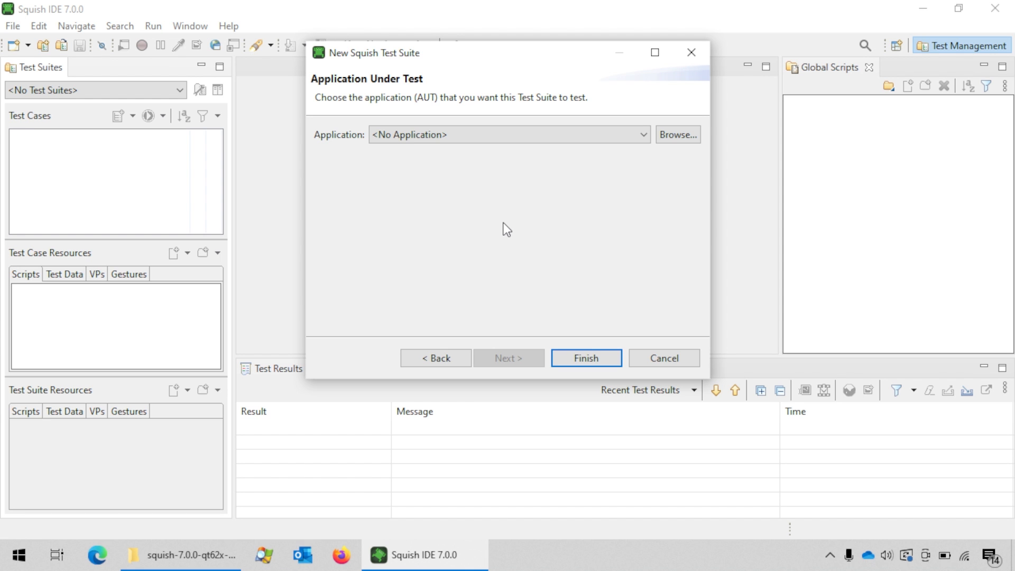
mouse_move(668, 151)
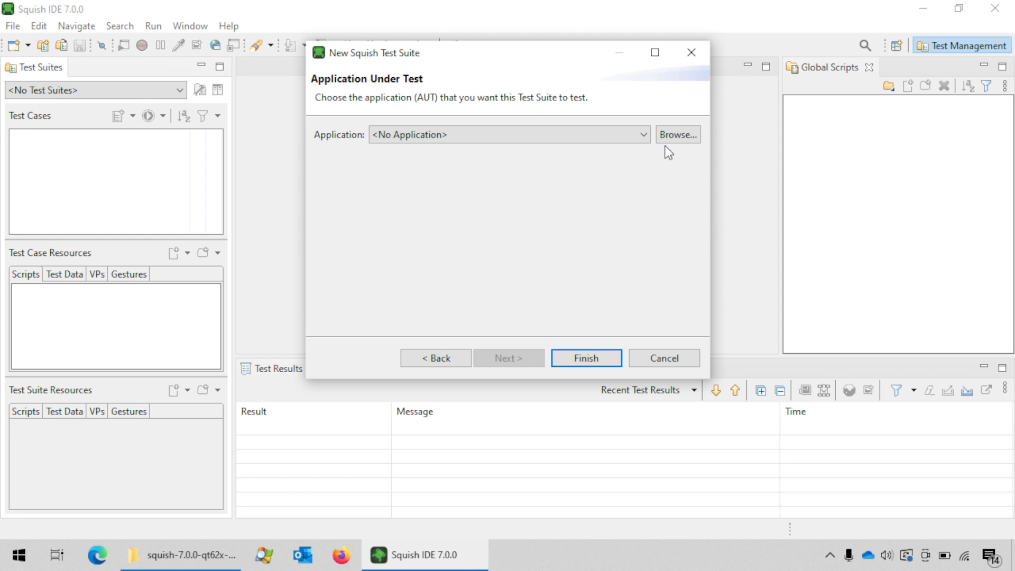
Step: Browse on disk for the addressbook executable to set as the application under test
left_click(677, 134)
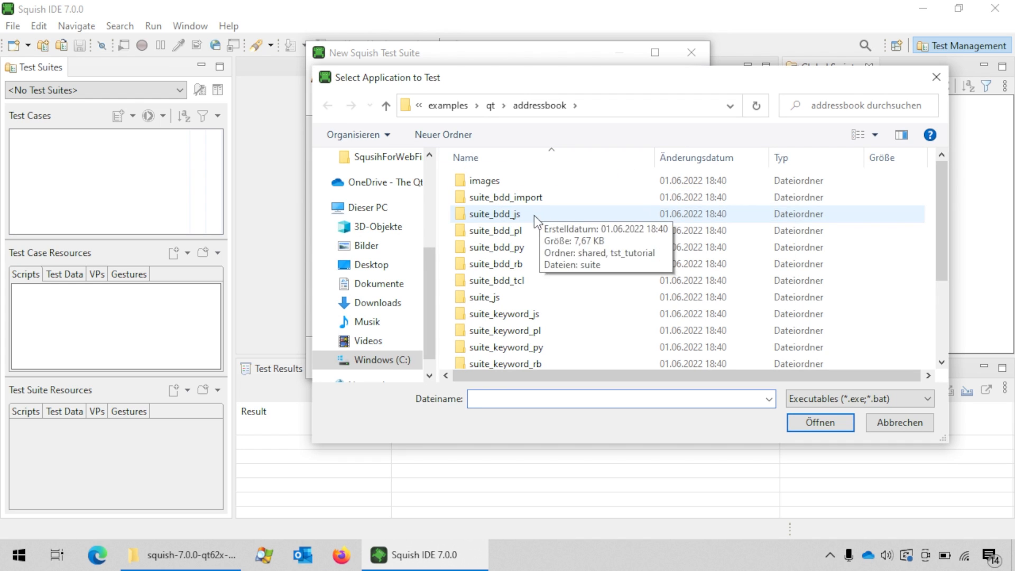
mouse_move(948, 208)
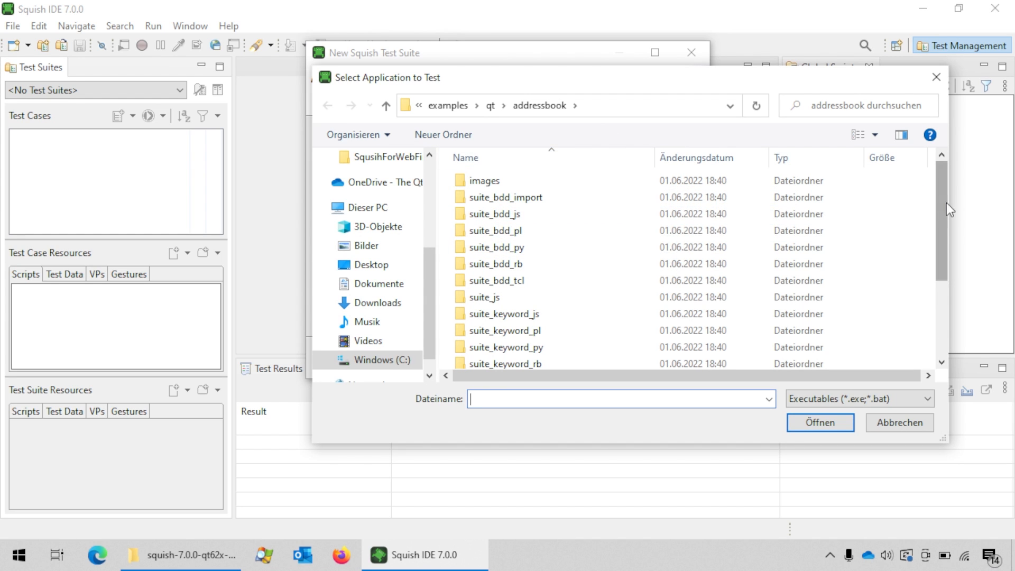
scroll("down", 3)
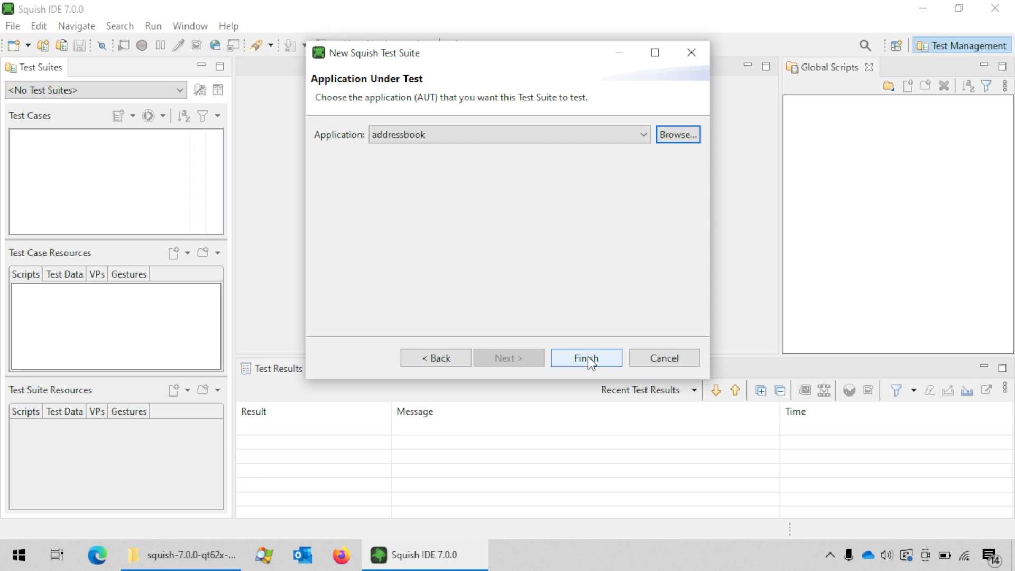
Step: Finish the wizard so suite_QtExample is created and loaded
left_click(585, 359)
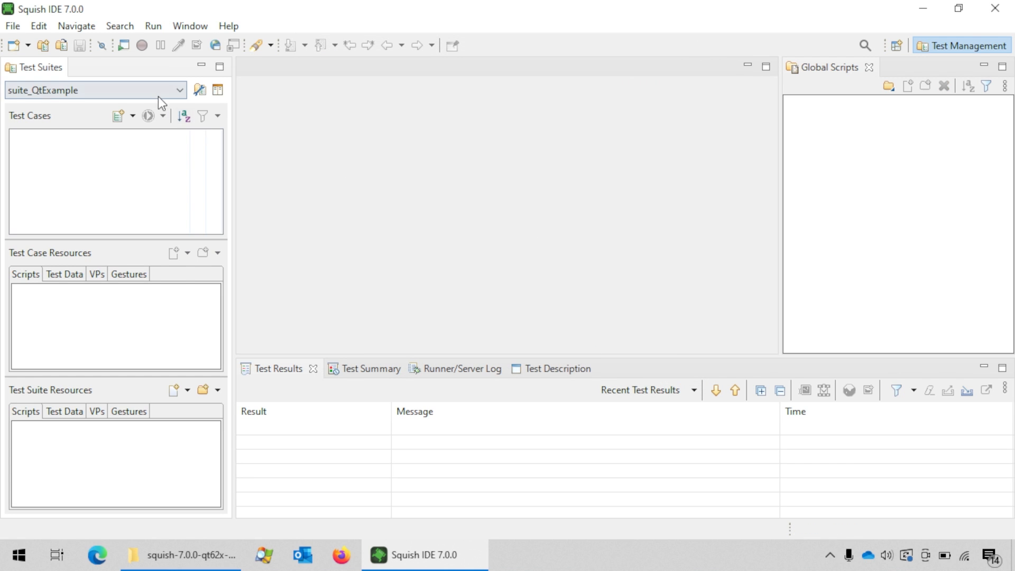
mouse_move(214, 103)
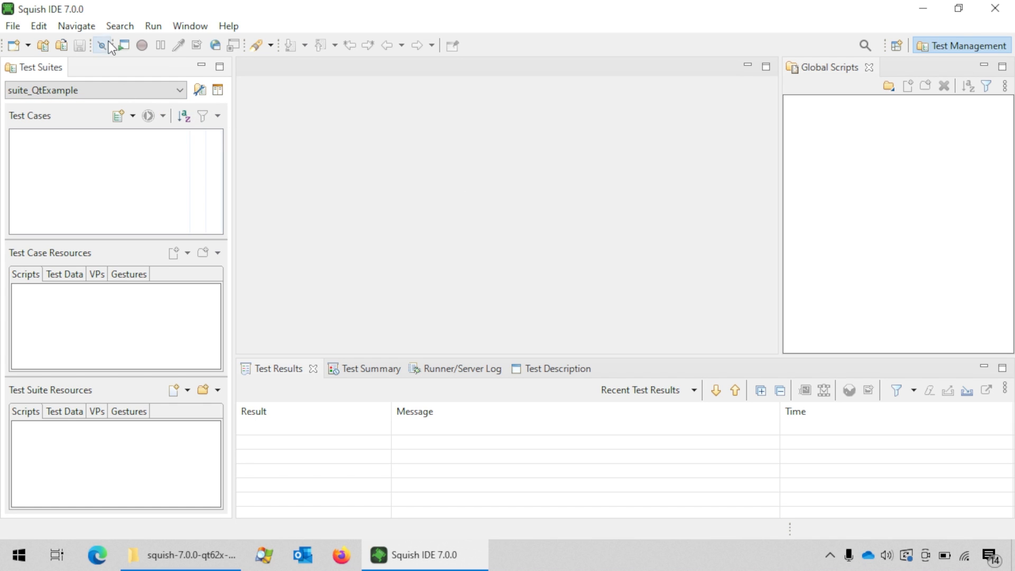
Step: Start a new script test case and name it tst_case1
left_click(11, 26)
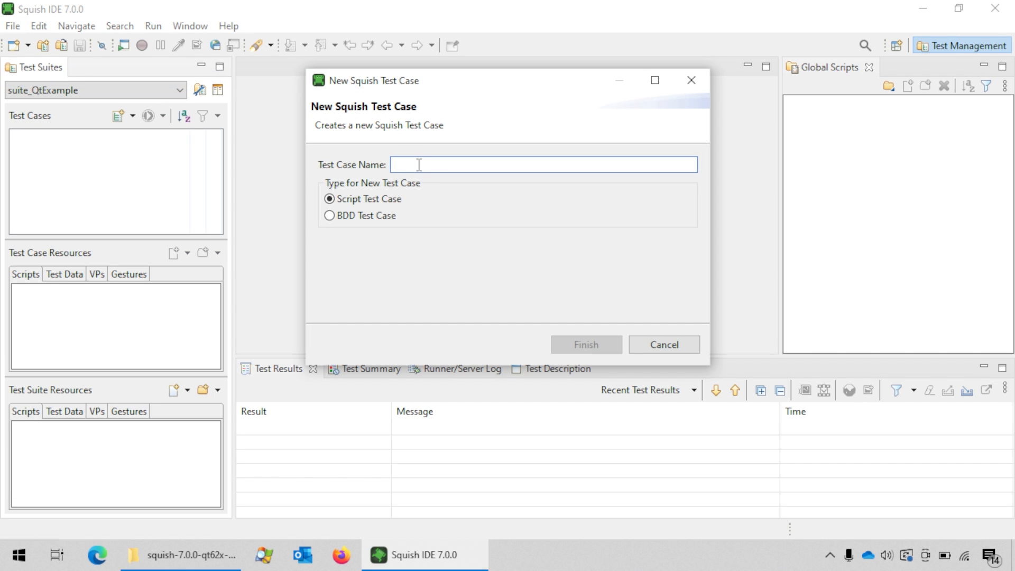
type("ts")
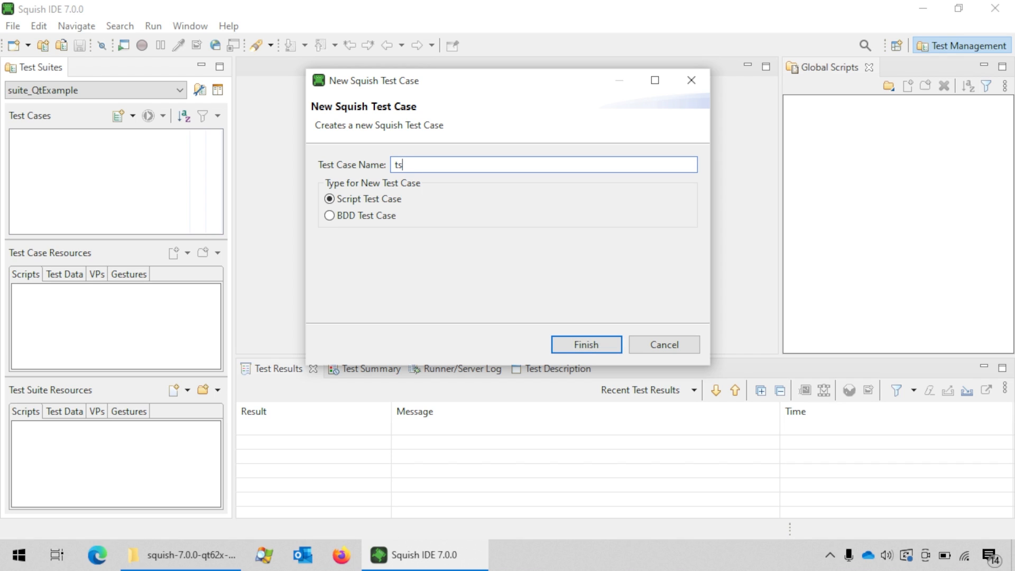
type("t_ca")
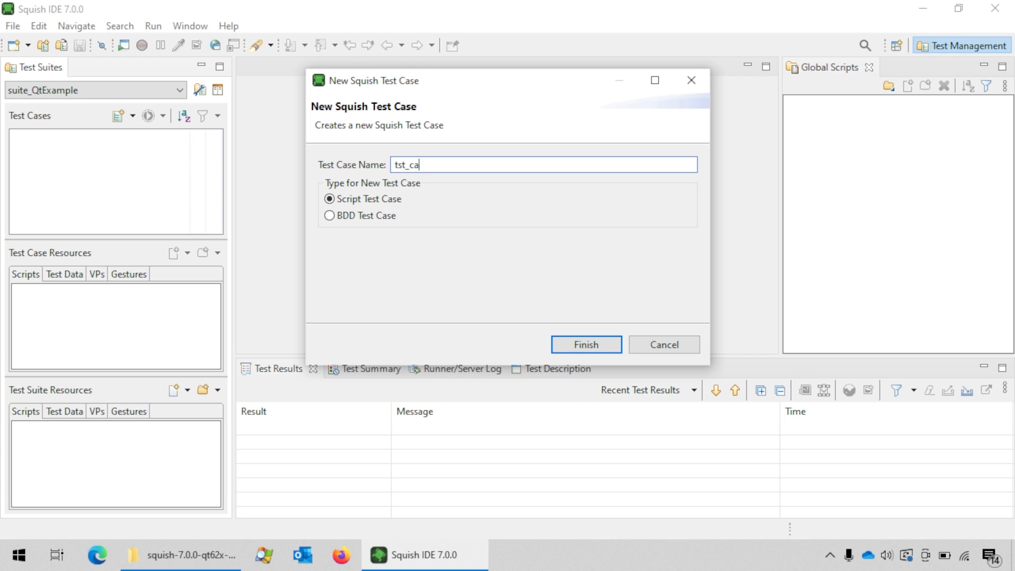
type("se1")
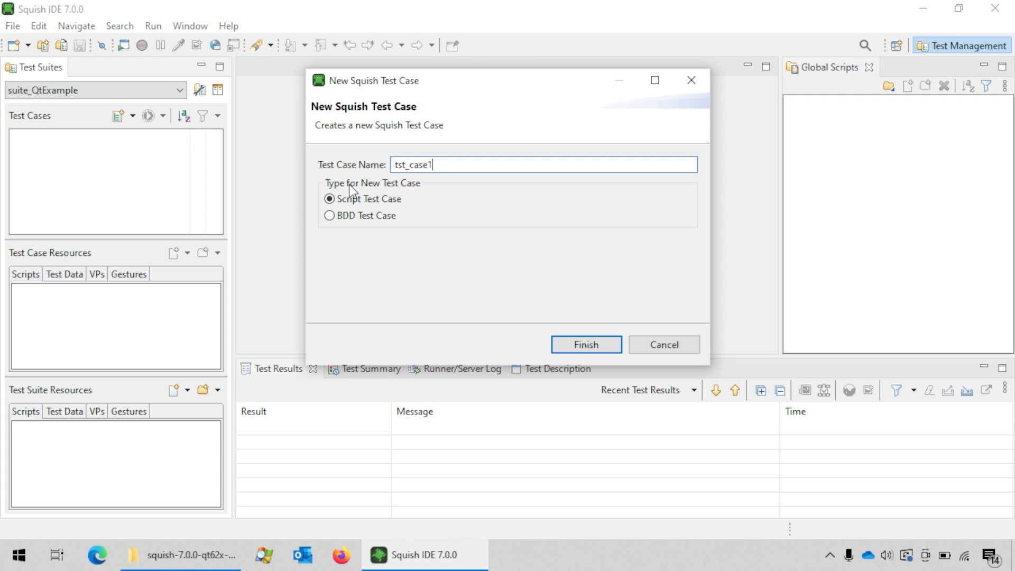
mouse_move(521, 207)
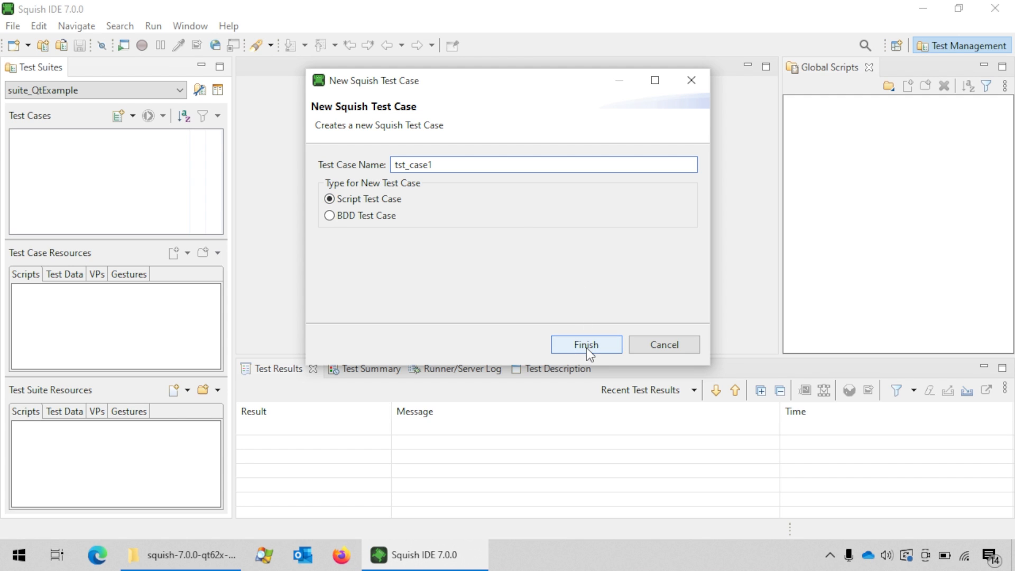
Step: Create tst_case1 and place the cursor at the end of its test.py script
left_click(585, 343)
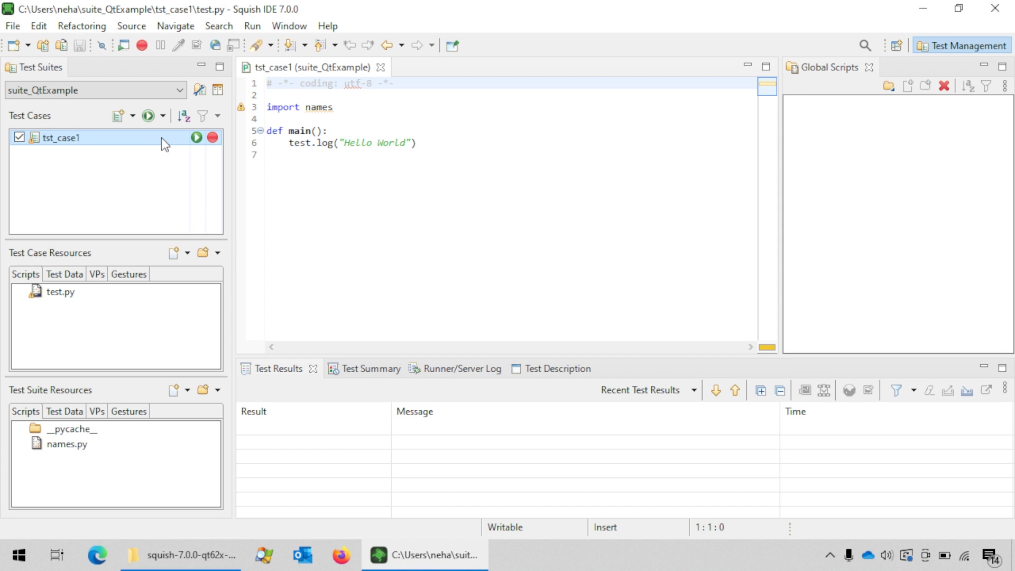
left_click(318, 155)
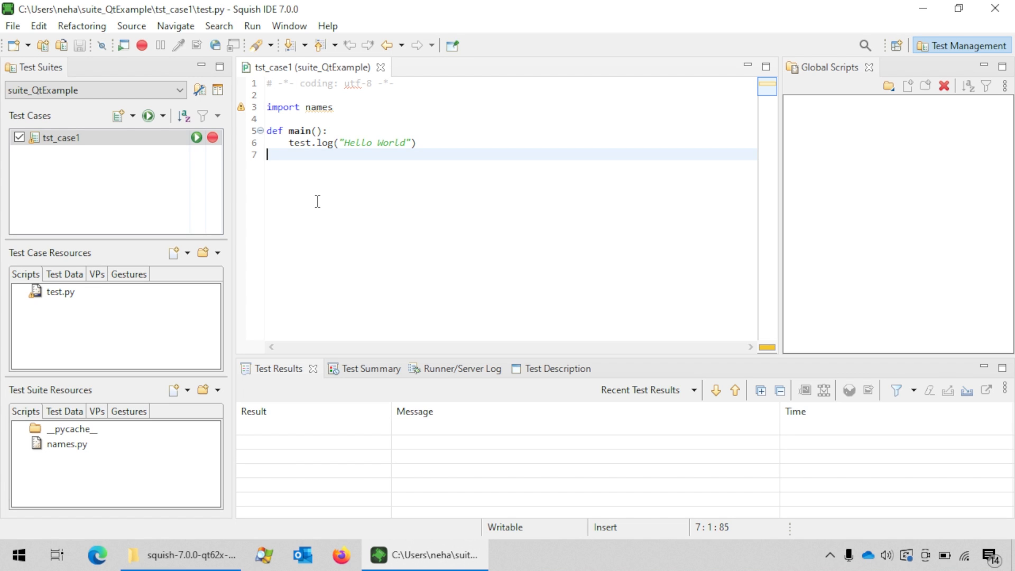
mouse_move(226, 150)
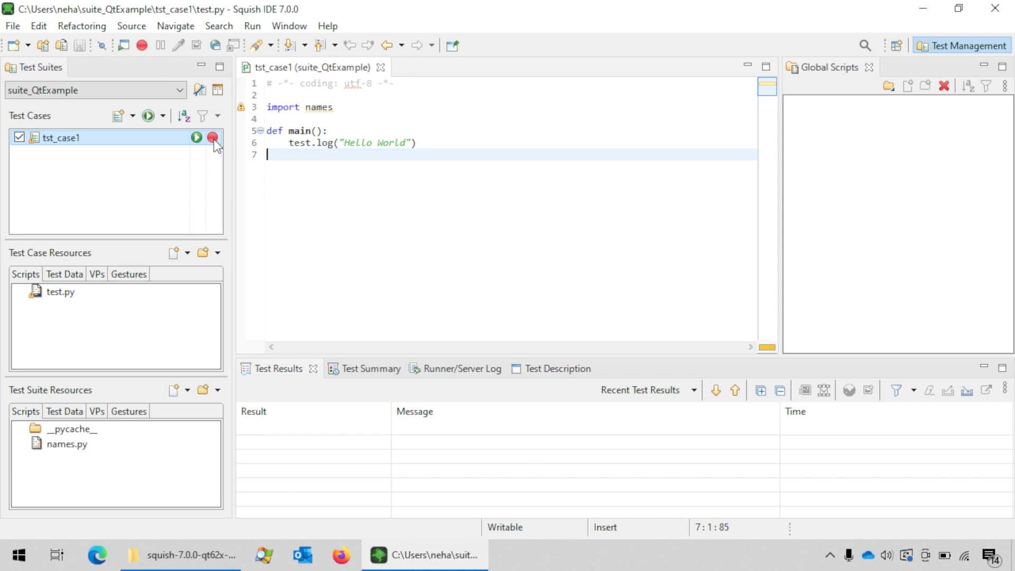
Step: Start recording tst_case1 and focus the launched Address Book window
left_click(196, 137)
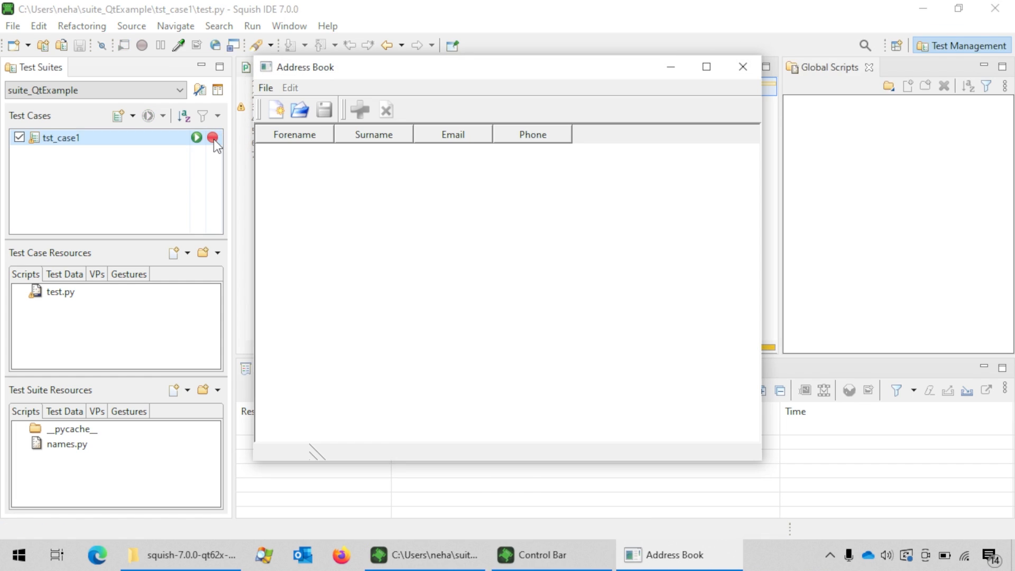
left_click(212, 138)
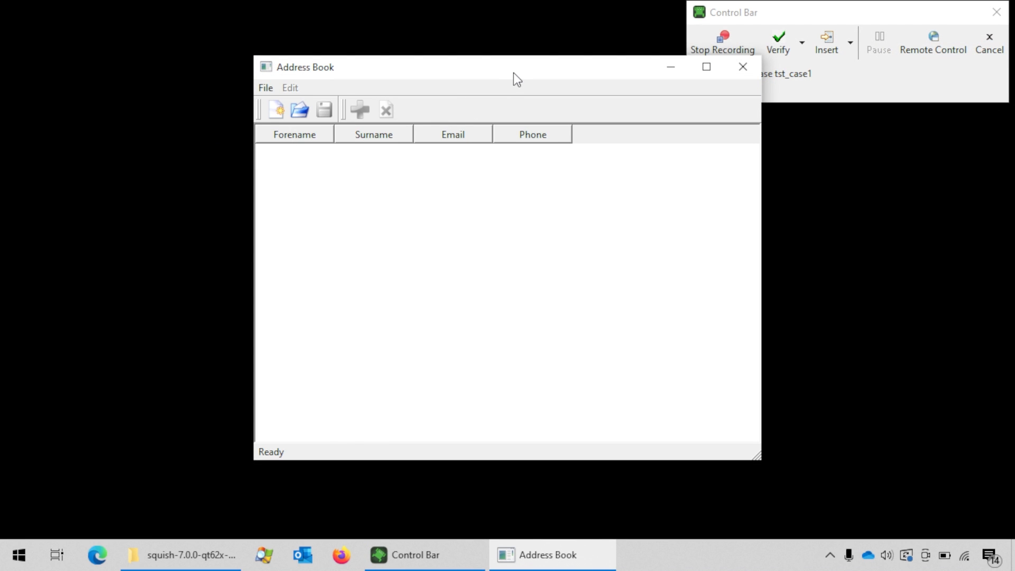
mouse_move(843, 21)
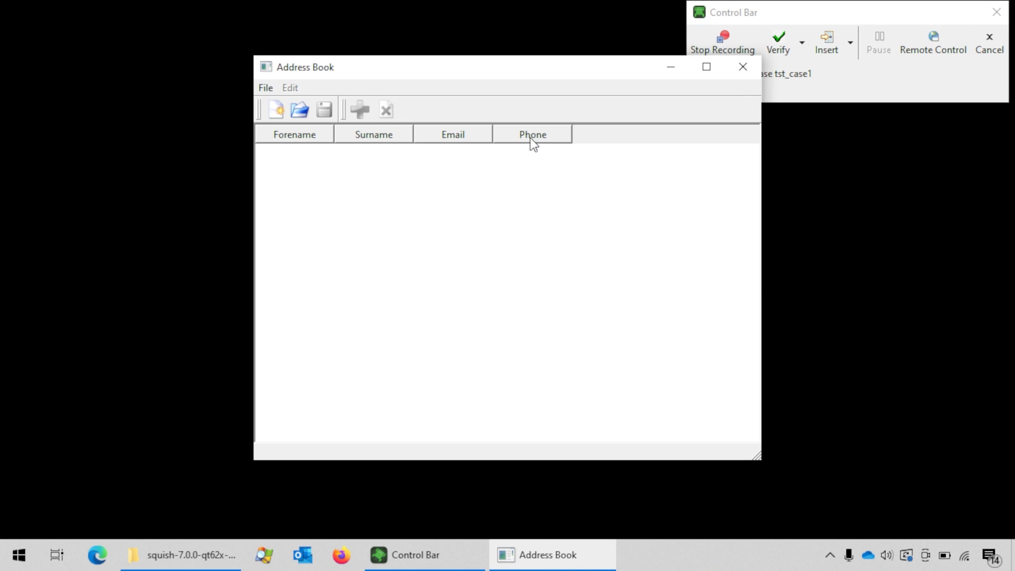
mouse_move(264, 88)
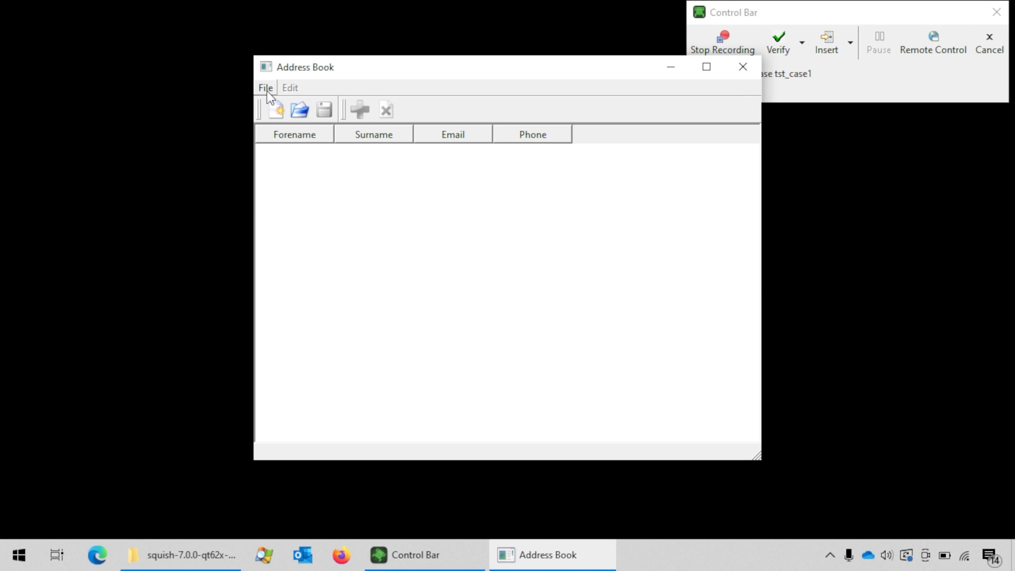
Step: Load MyAddresses.adr via File > Open and select the sixth contact's email cell
left_click(298, 109)
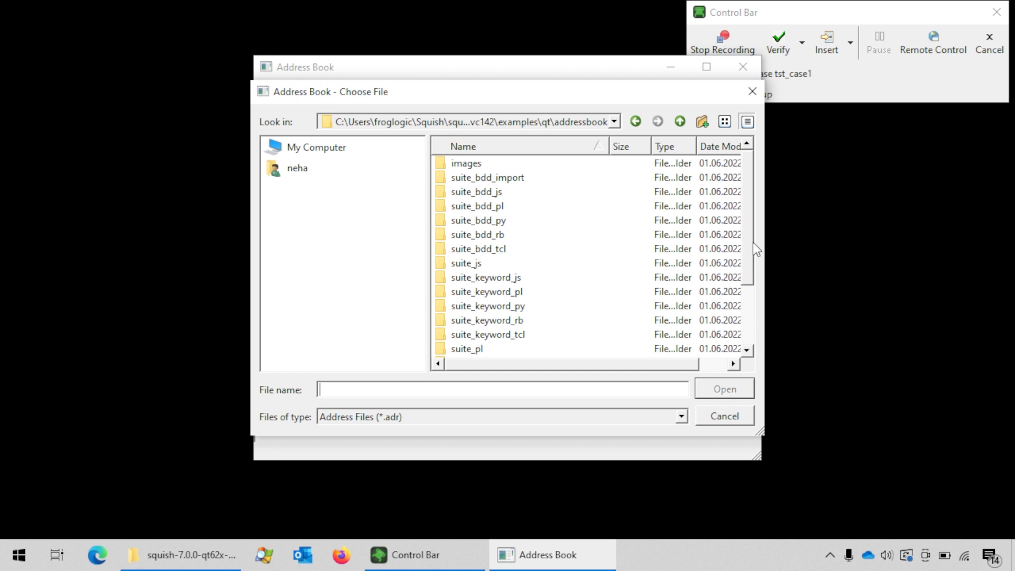
scroll("down", 3)
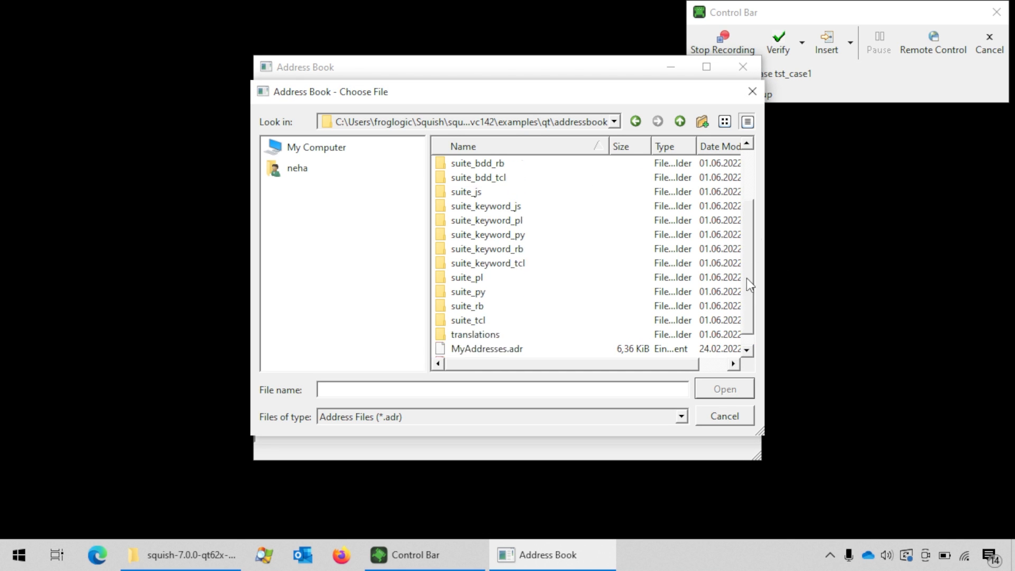
double_click(486, 348)
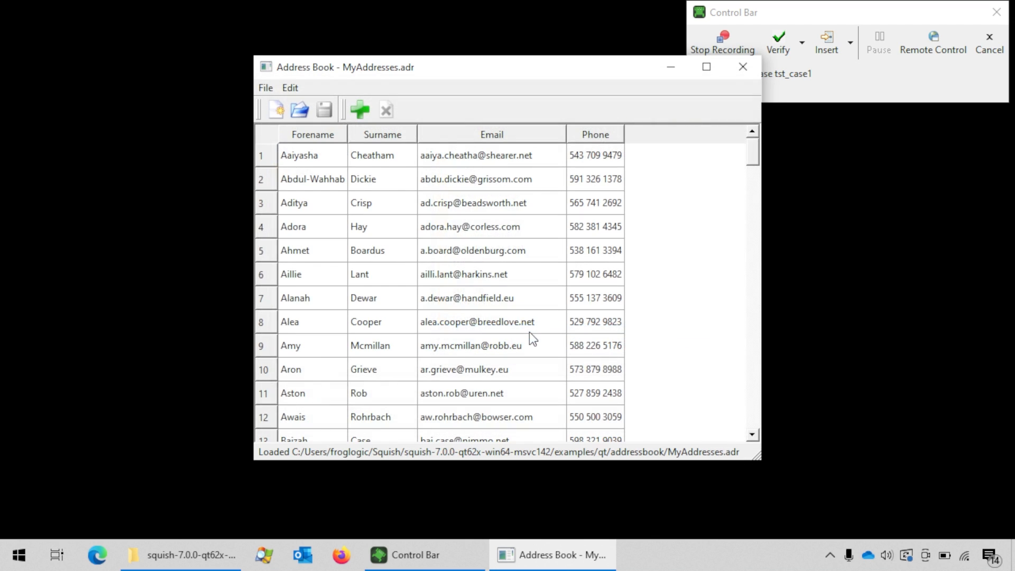
left_click(465, 274)
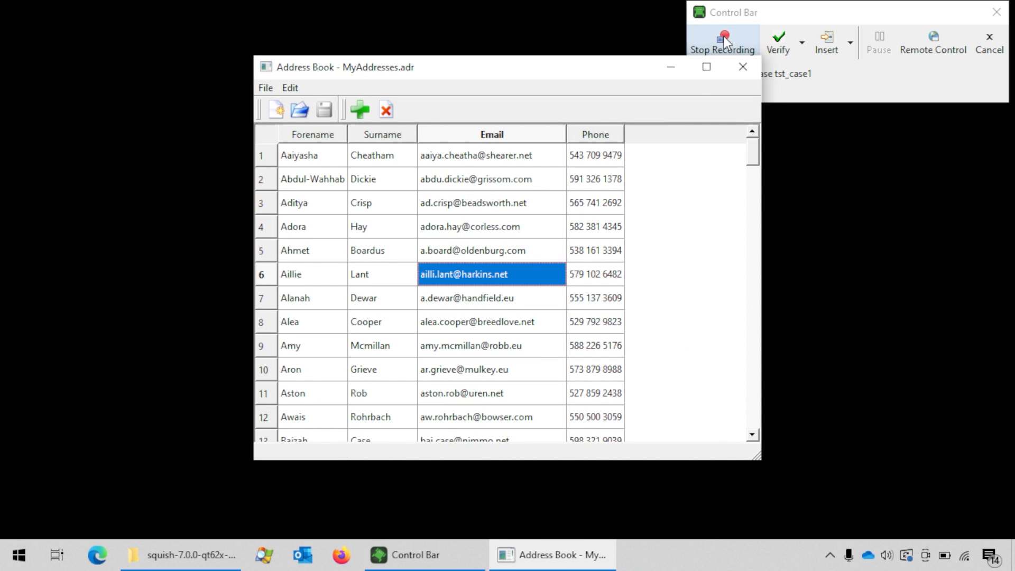
Step: Stop the recording and place the cursor on line 7 of the generated test.py script
left_click(491, 274)
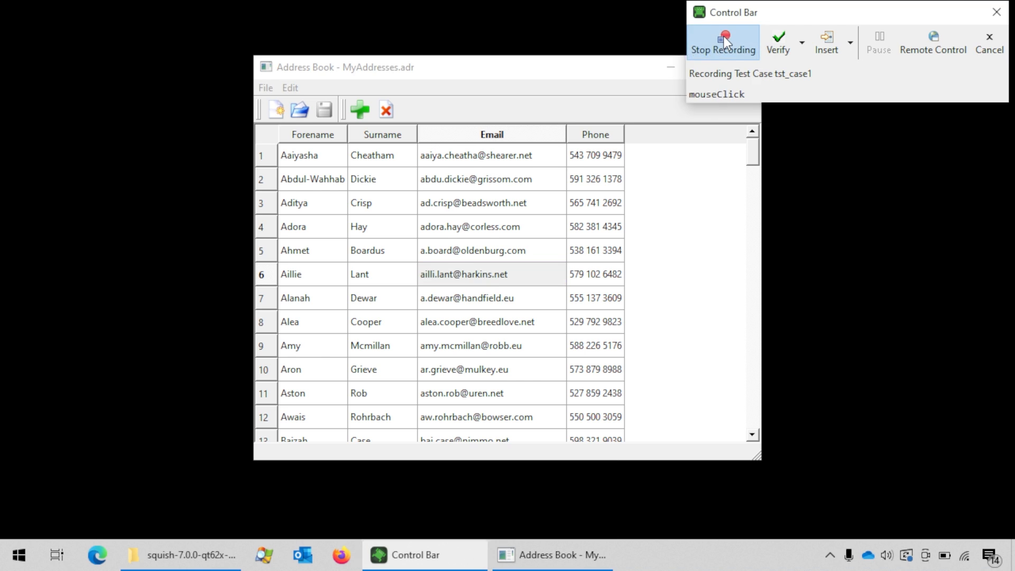
left_click(722, 43)
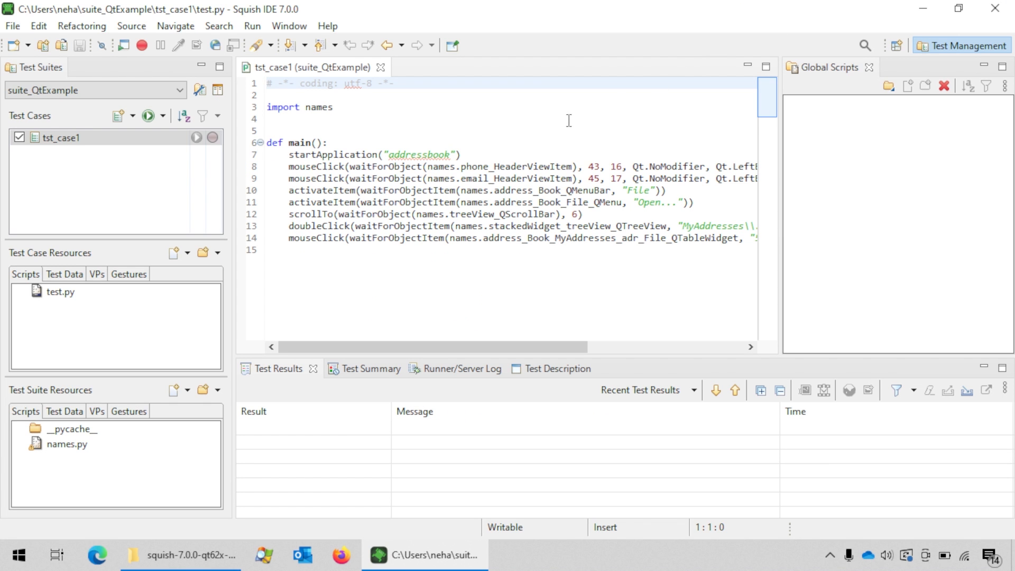
mouse_move(514, 152)
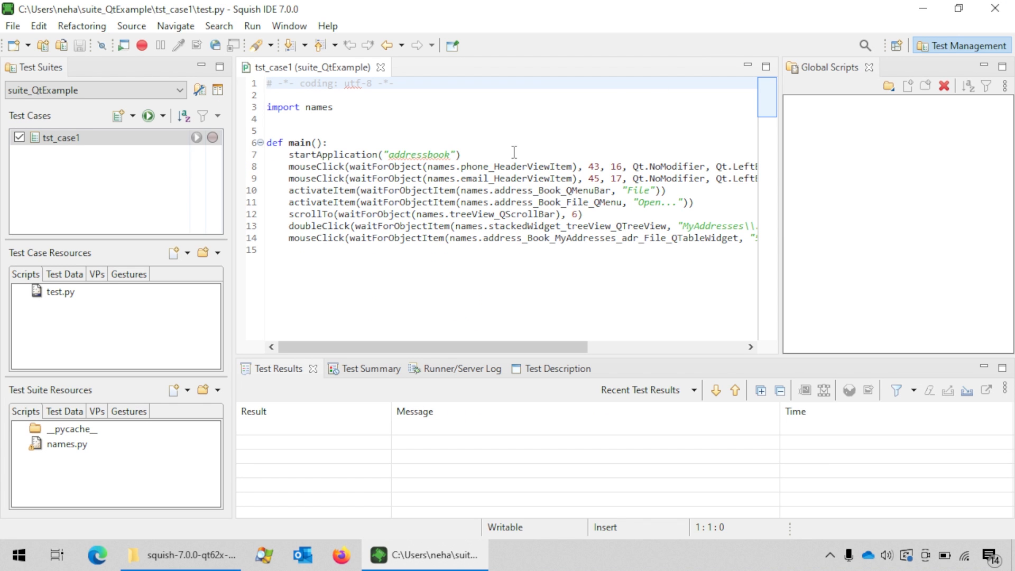
left_click(461, 154)
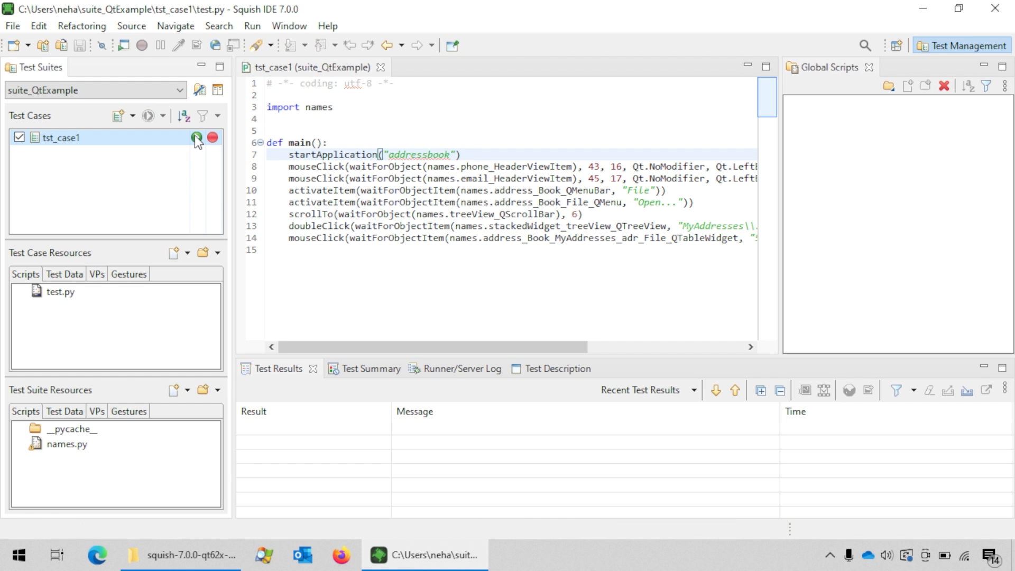
Step: Run tst_case1 so its recorded steps replay on the Address Book window
left_click(194, 137)
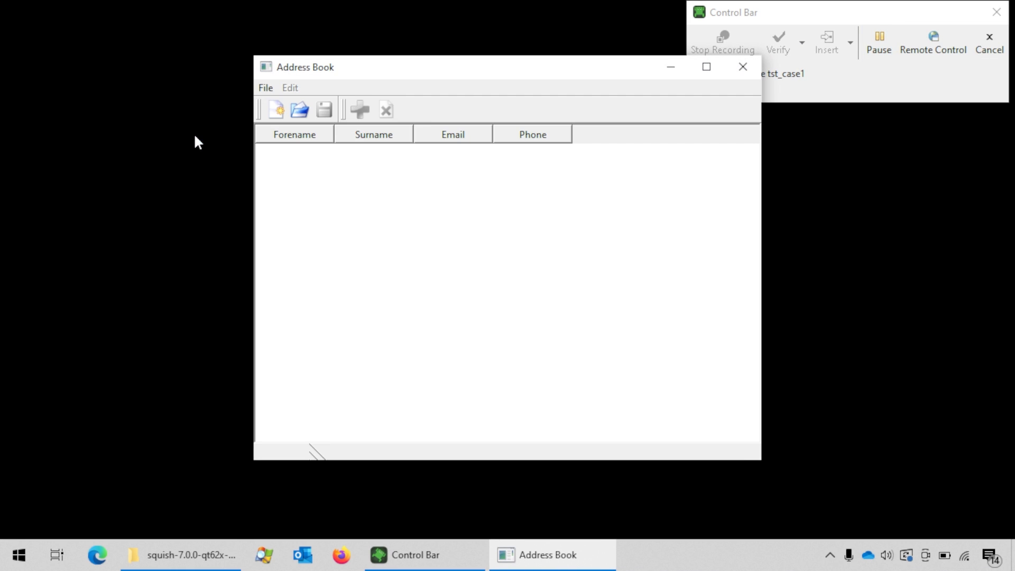
left_click(298, 109)
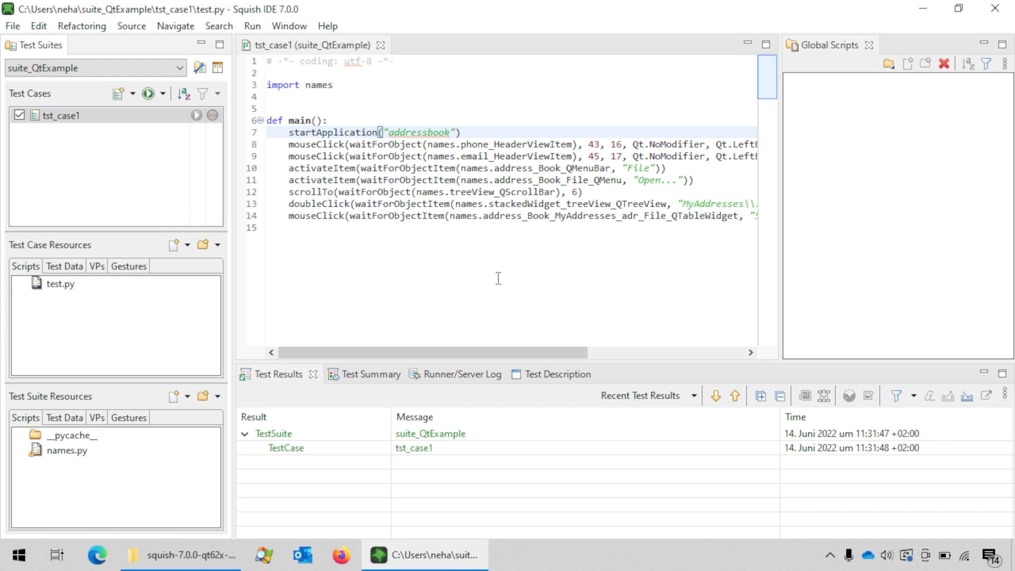
mouse_move(301, 427)
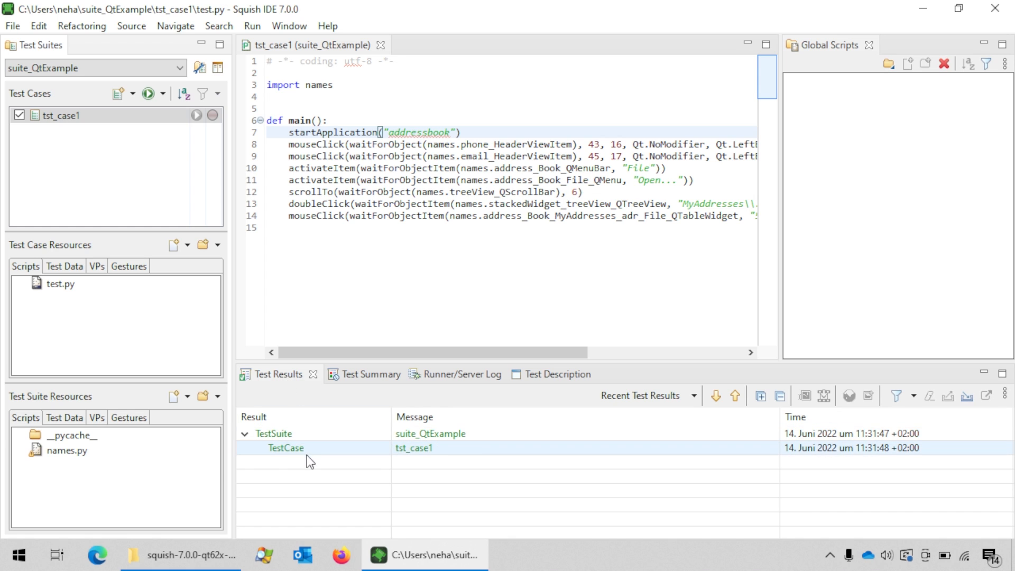
mouse_move(321, 454)
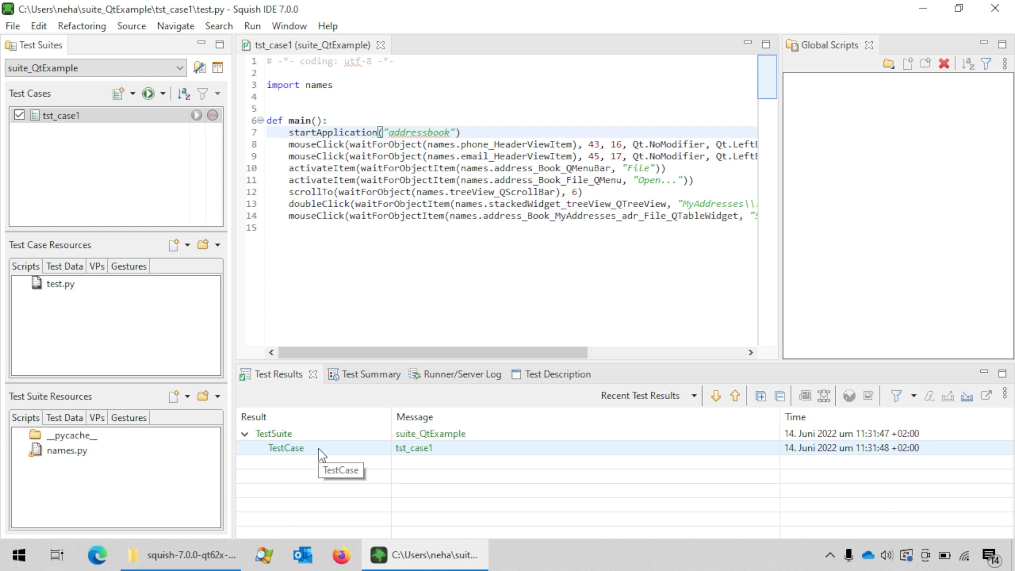